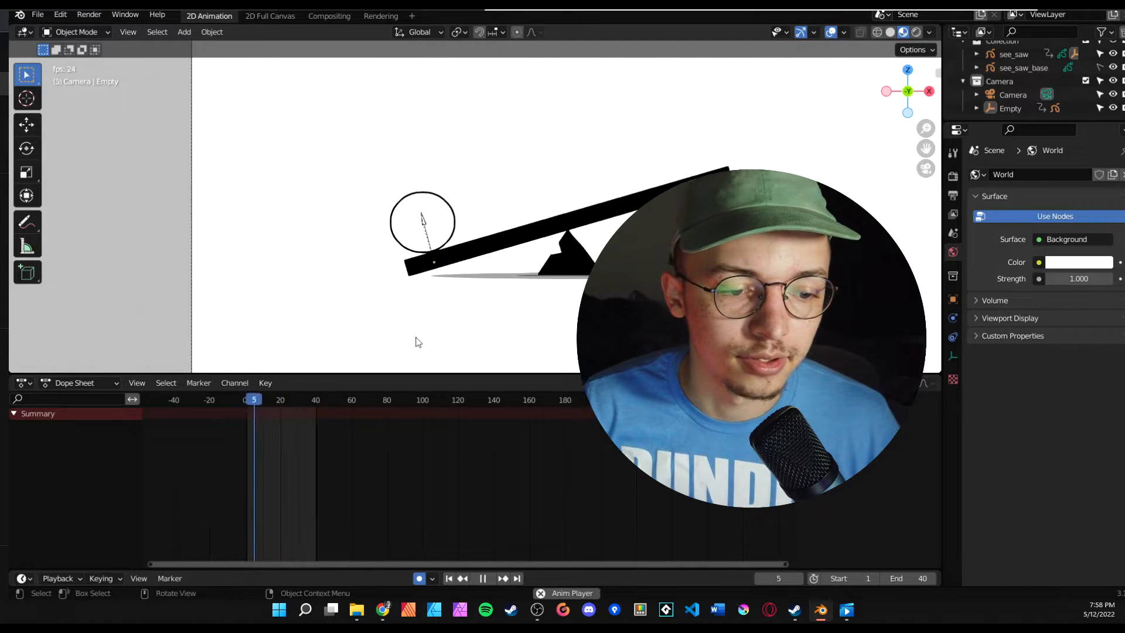
# Step: Select the ball and keyframe its resting location at the first frame
pyautogui.click(481, 577)
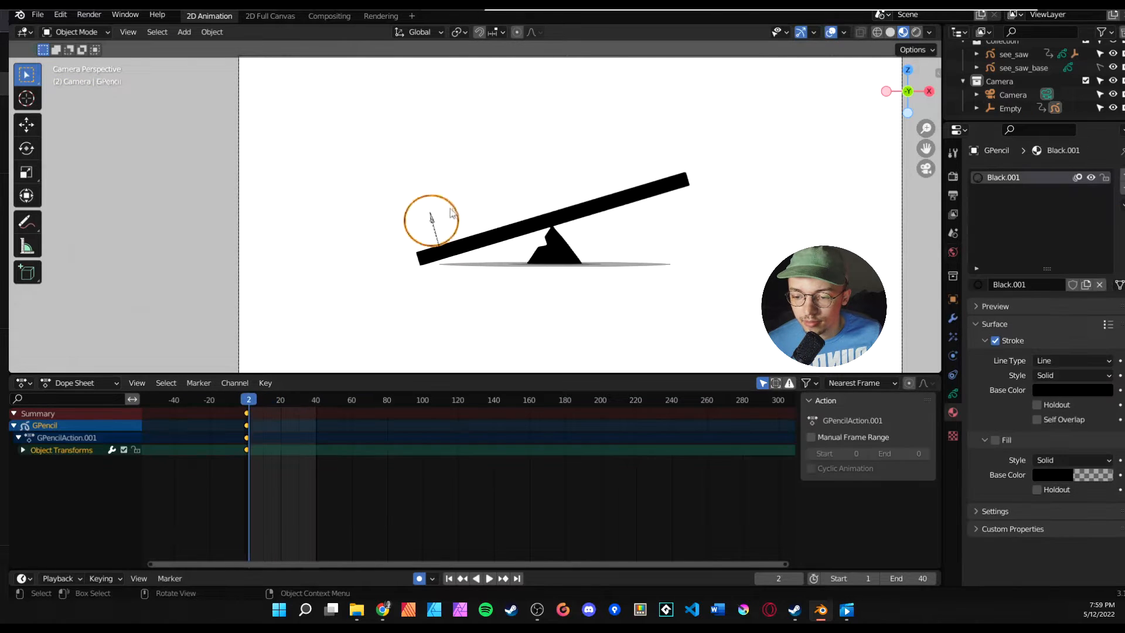
# Step: Raise the ball high above the seesaw at frame 21, keyframe it, and preview the launch
pyautogui.click(488, 578)
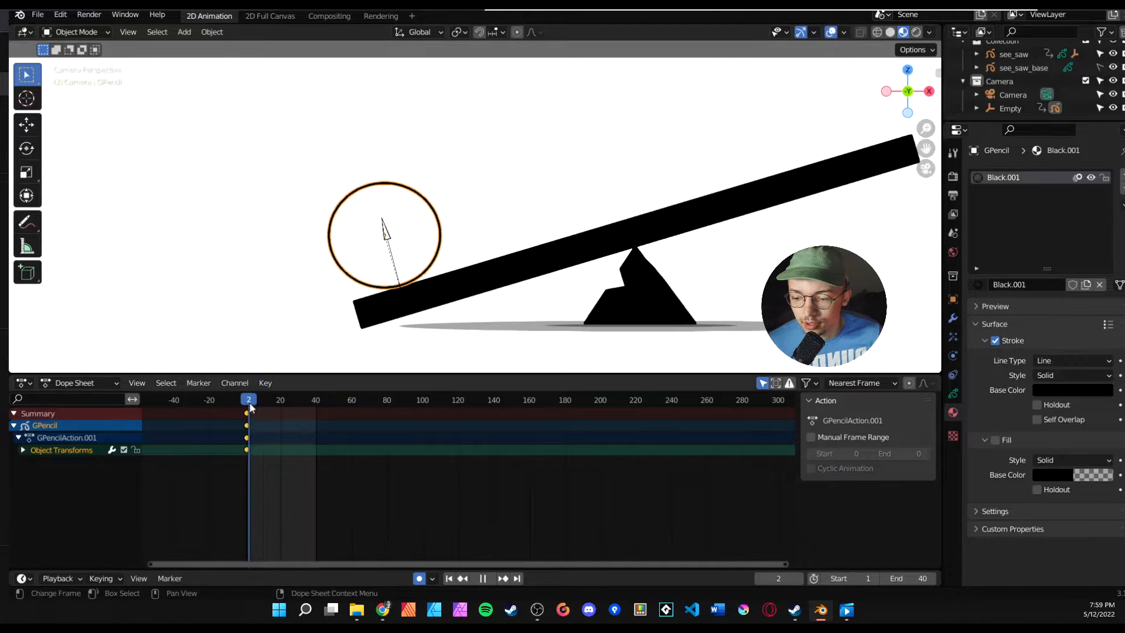
pyautogui.click(279, 399)
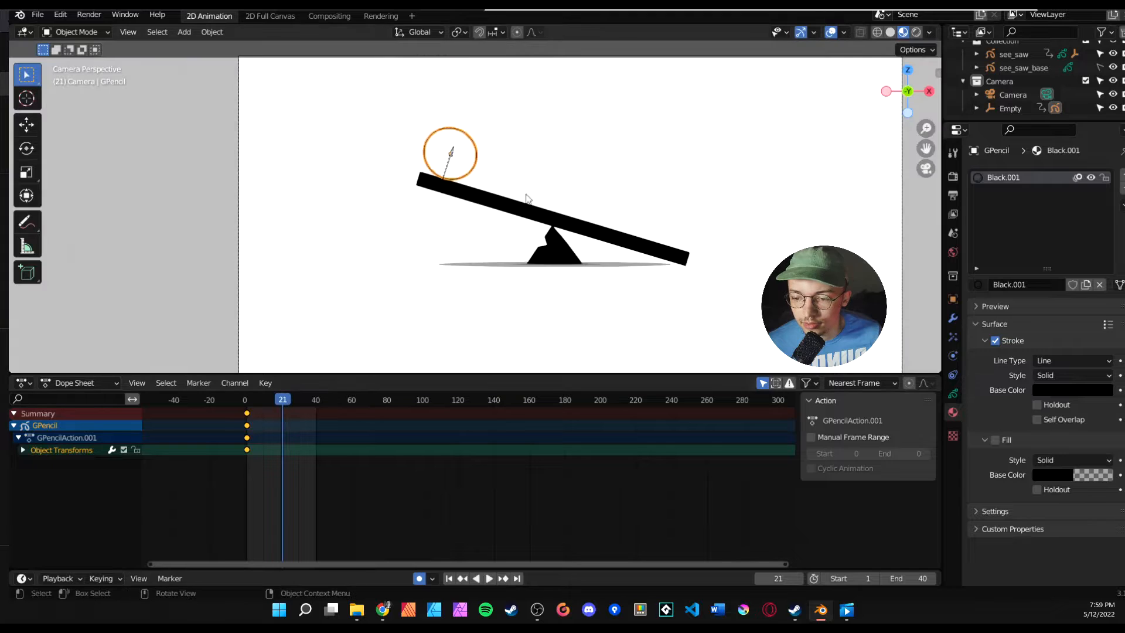
pyautogui.press('g')
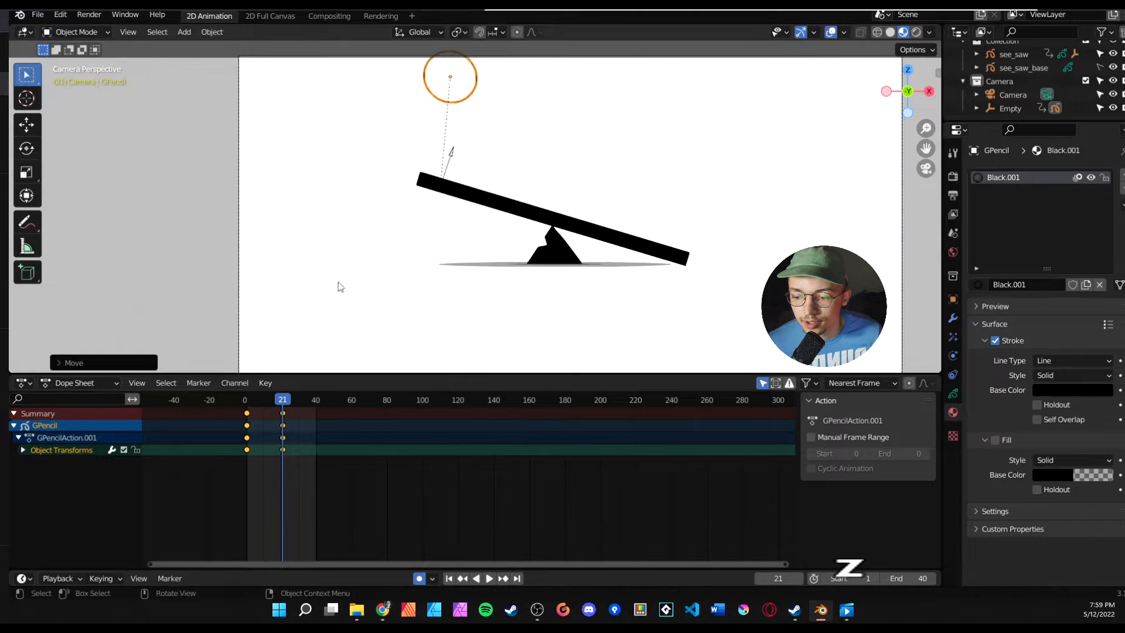
pyautogui.press('space')
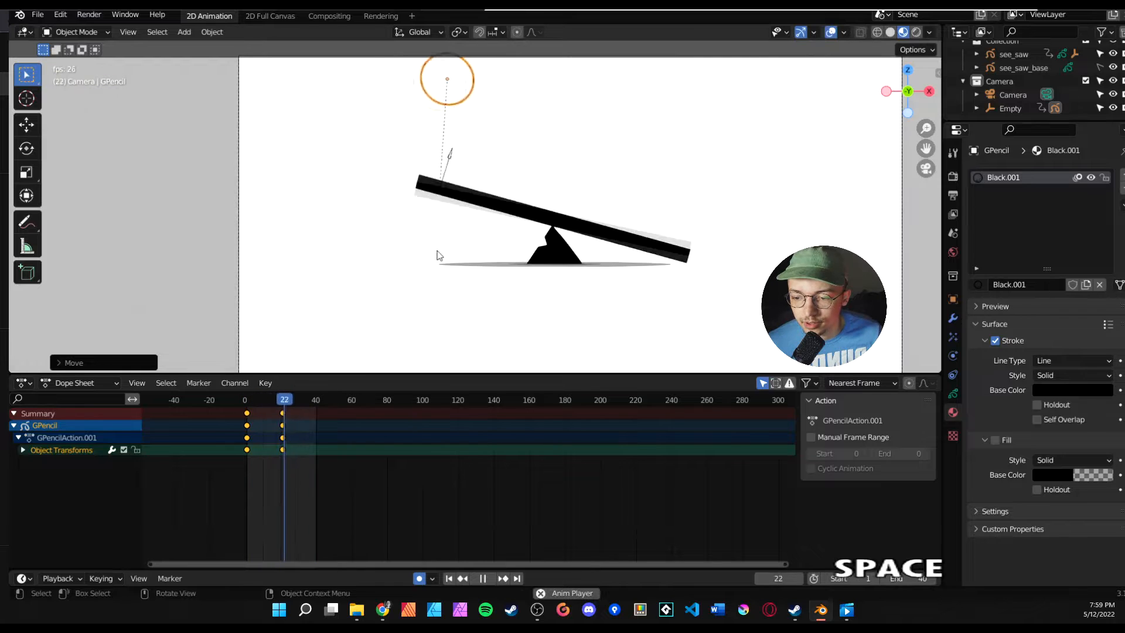
pyautogui.click(246, 400)
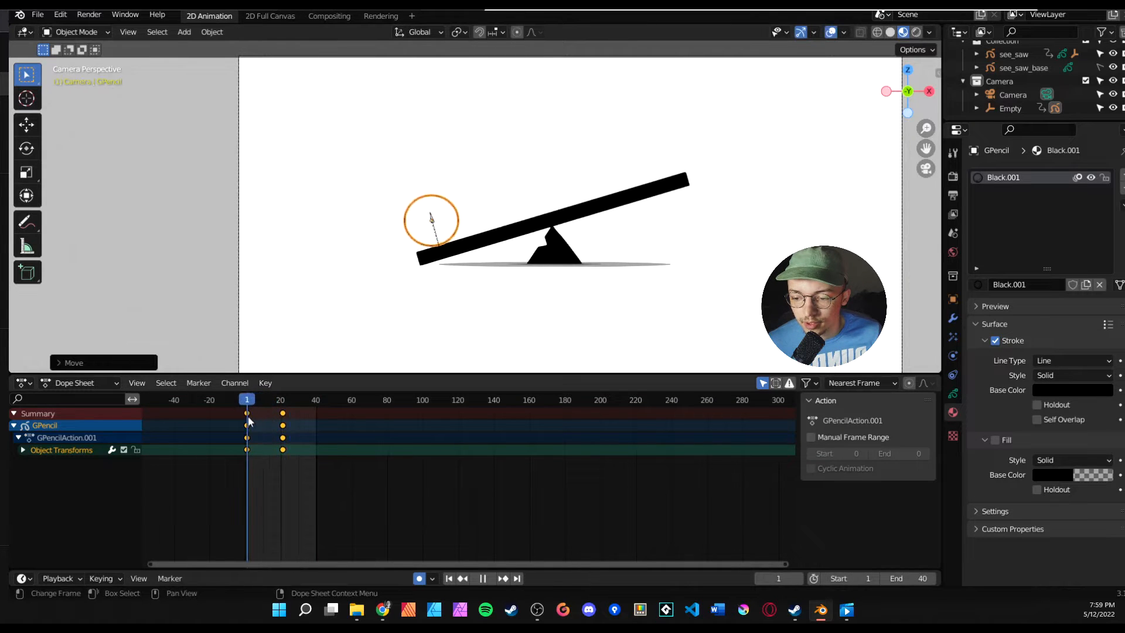
pyautogui.press('shift+d')
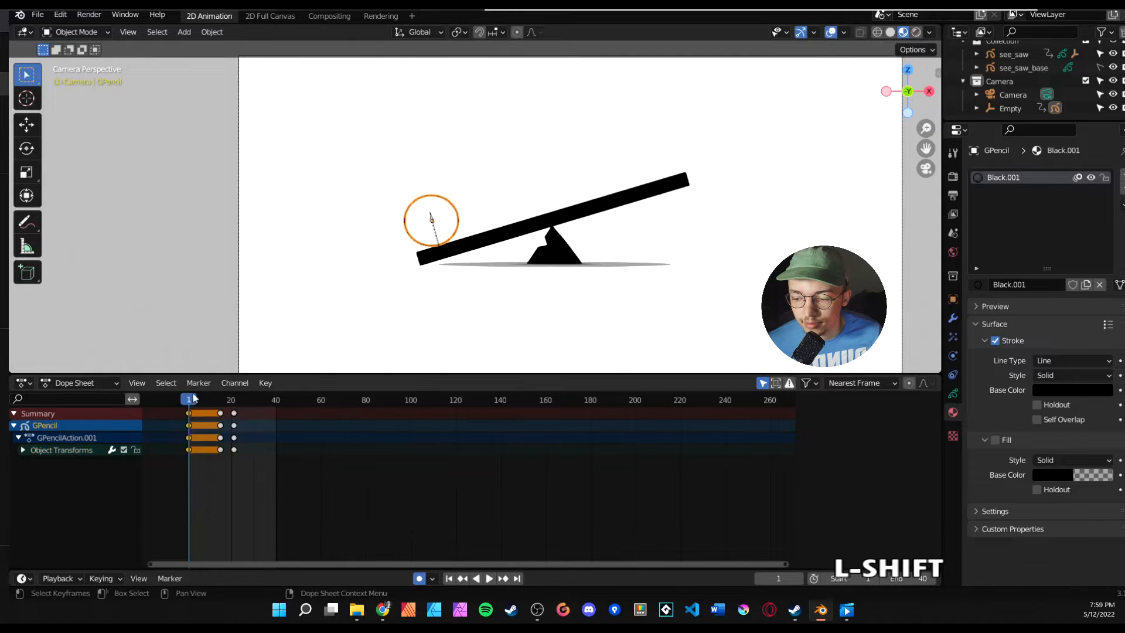
# Step: Duplicate the ball's start key to about frame 40 as its landing pose and check the timing
pyautogui.click(489, 578)
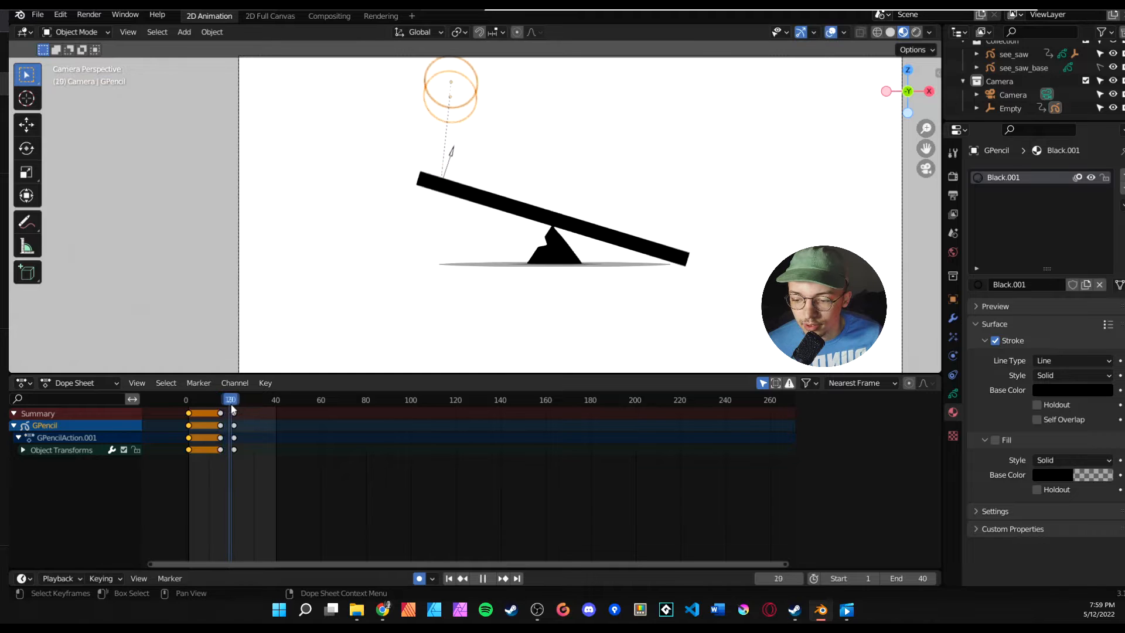
pyautogui.press('space')
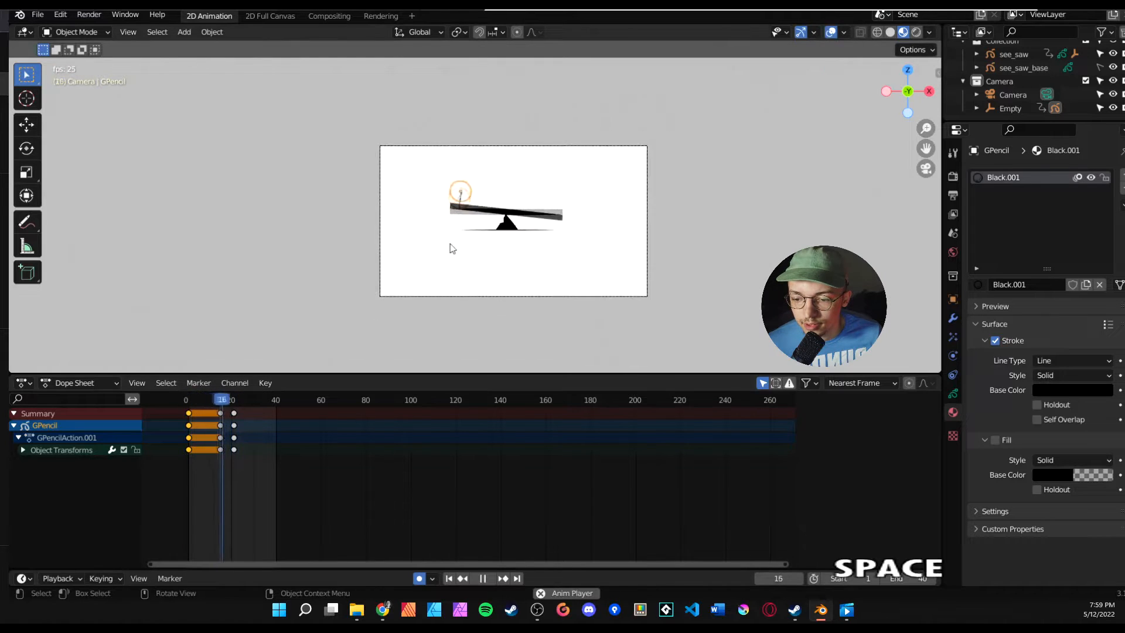
pyautogui.click(273, 400)
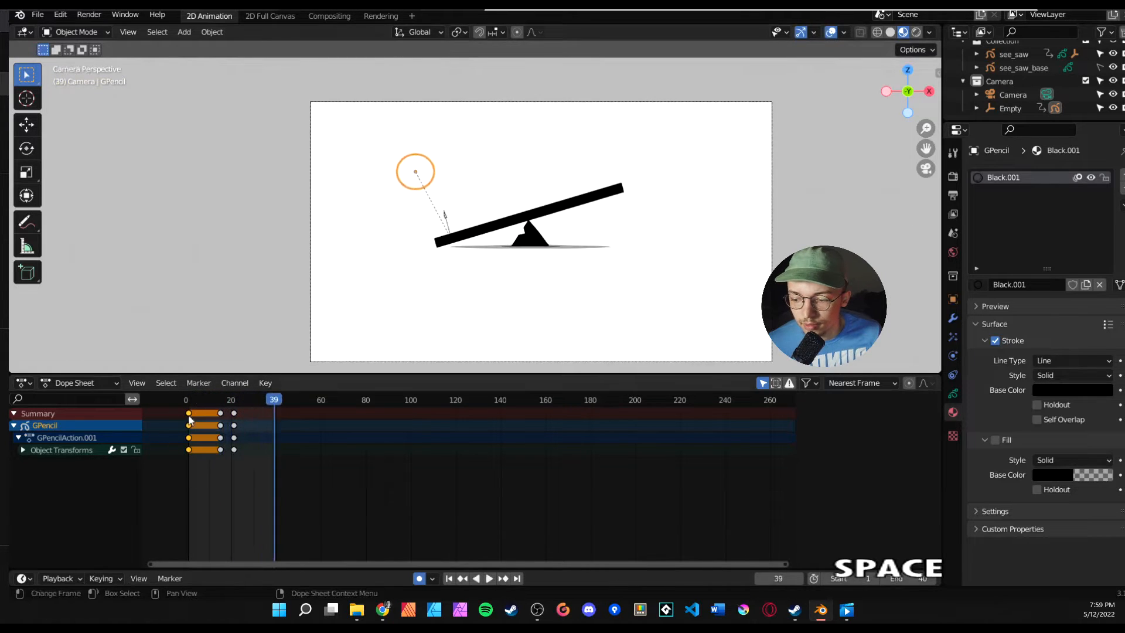
pyautogui.press('shift+d')
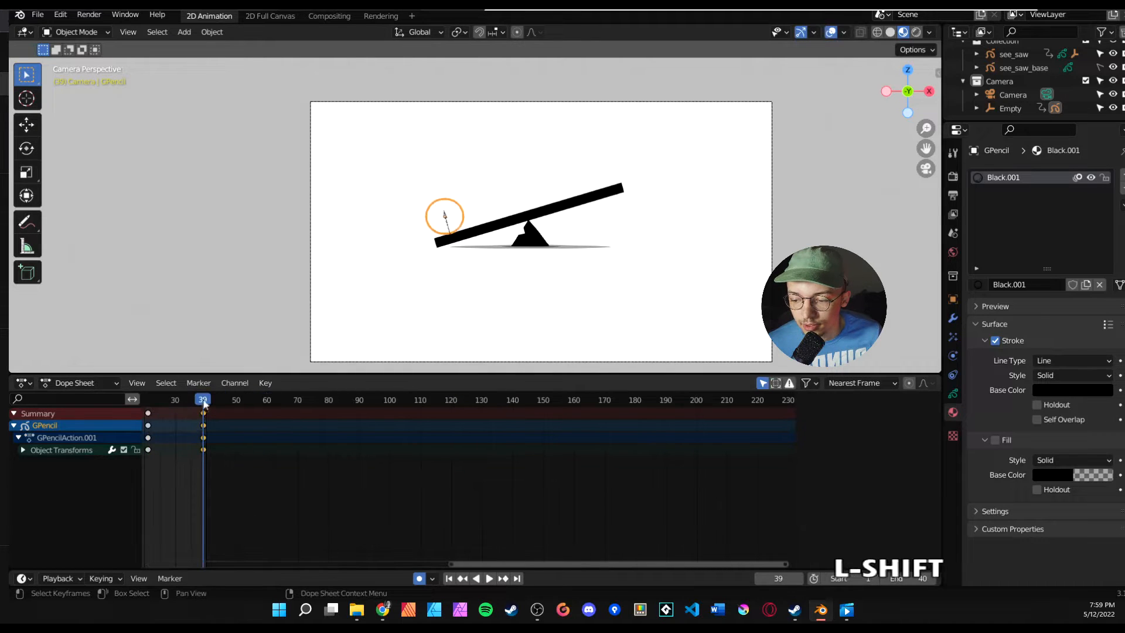
pyautogui.click(180, 399)
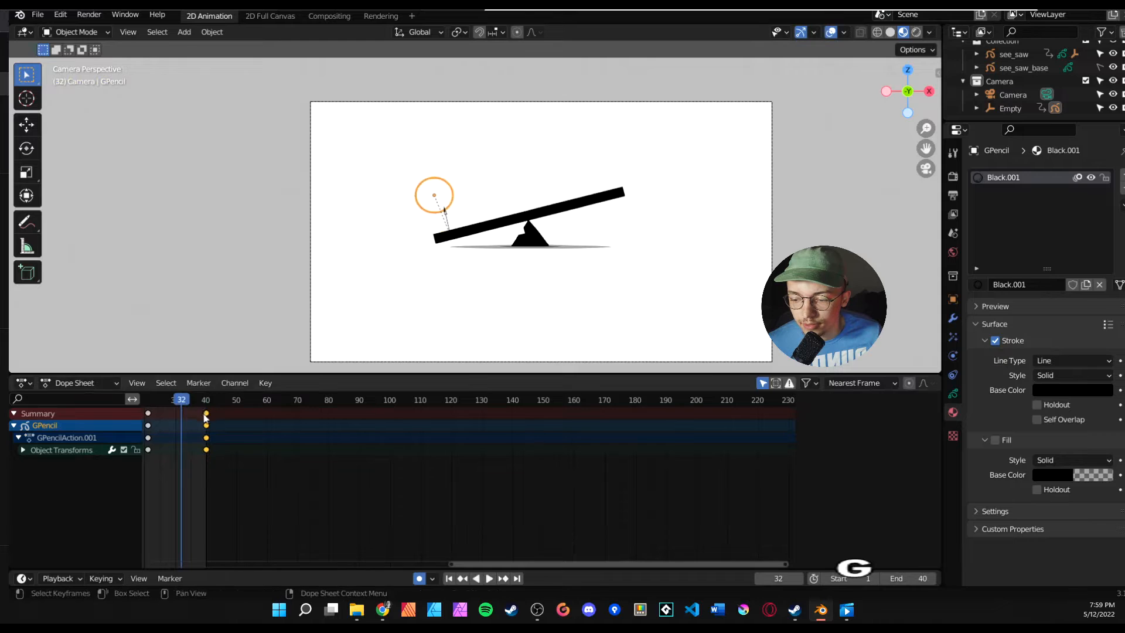
pyautogui.press('space')
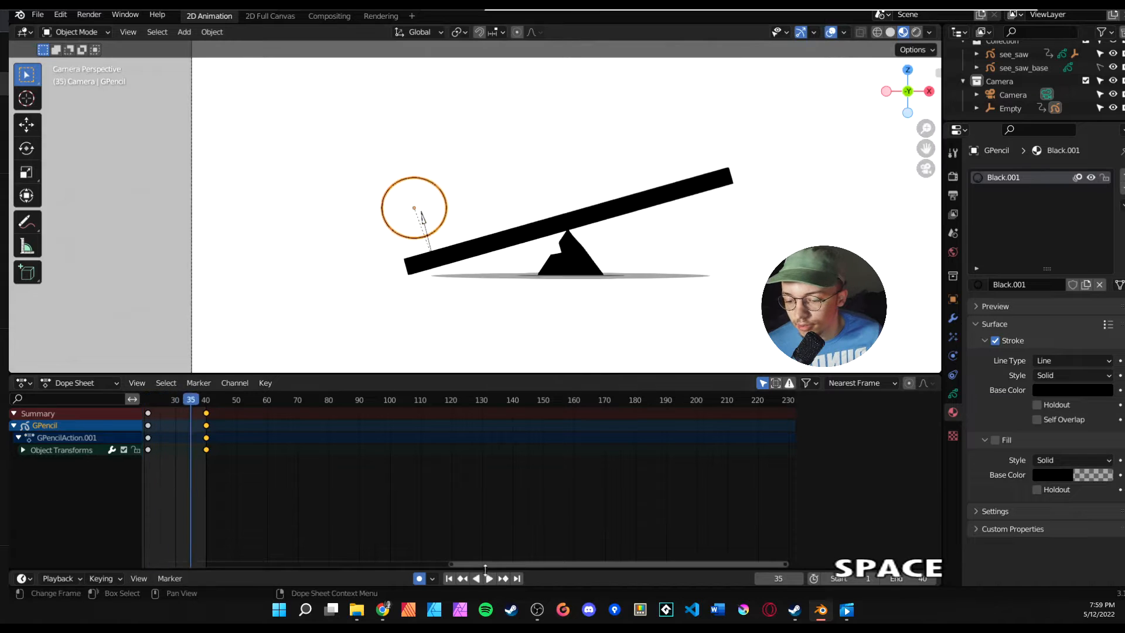
# Step: Slide the ball's keyframes so it rests, launches near frame 21, then lands, and play it back
pyautogui.click(488, 578)
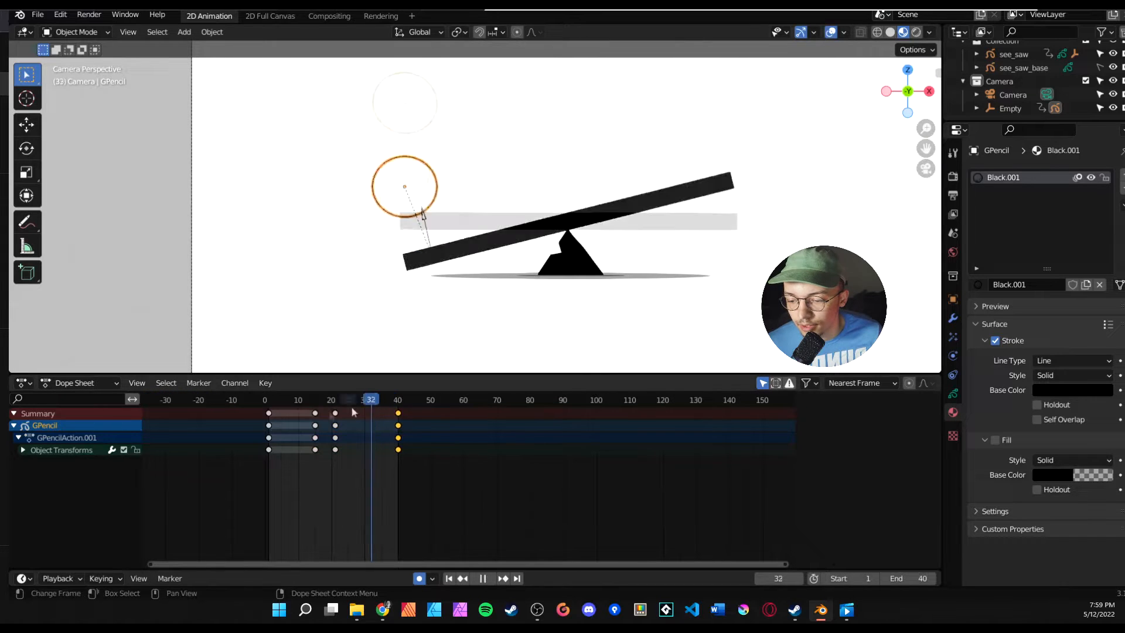
pyautogui.click(341, 399)
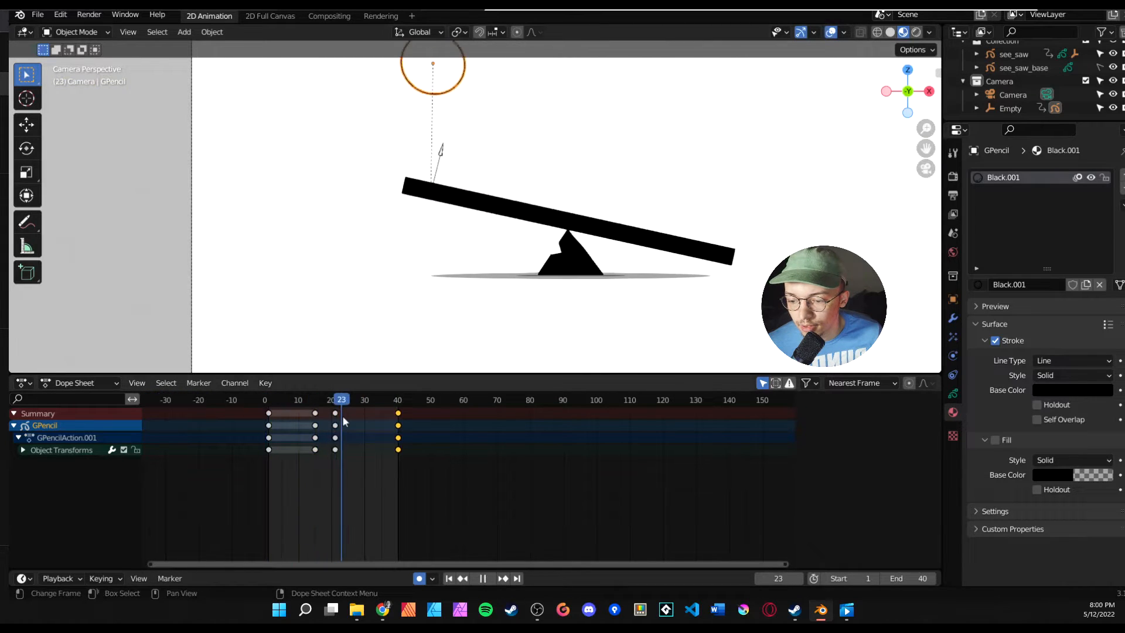
pyautogui.click(367, 399)
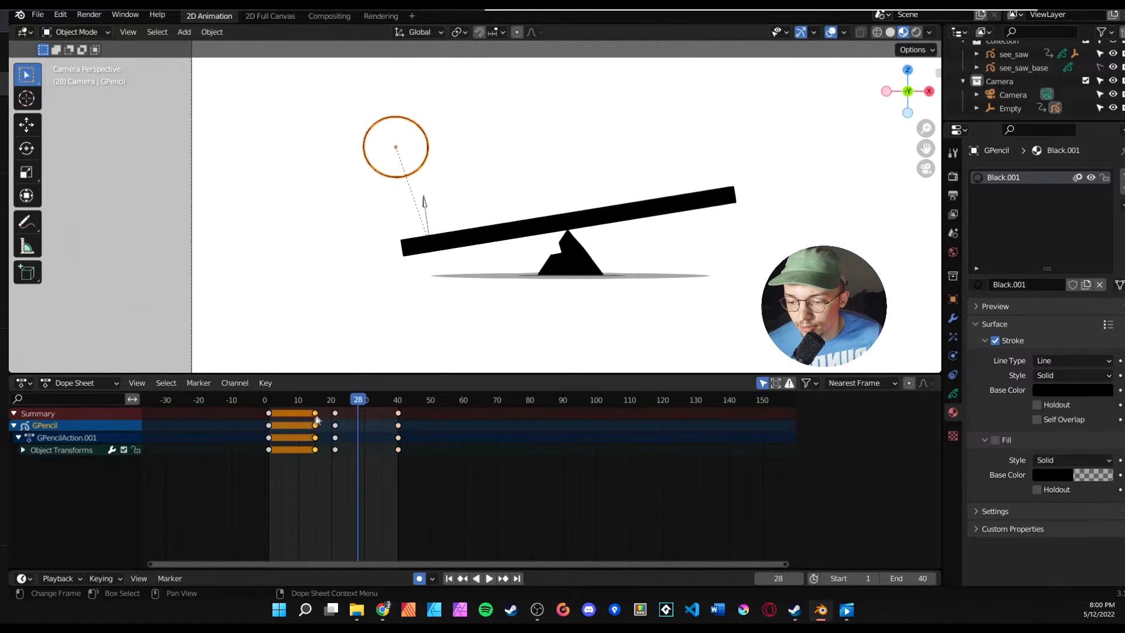
pyautogui.press('shift+d')
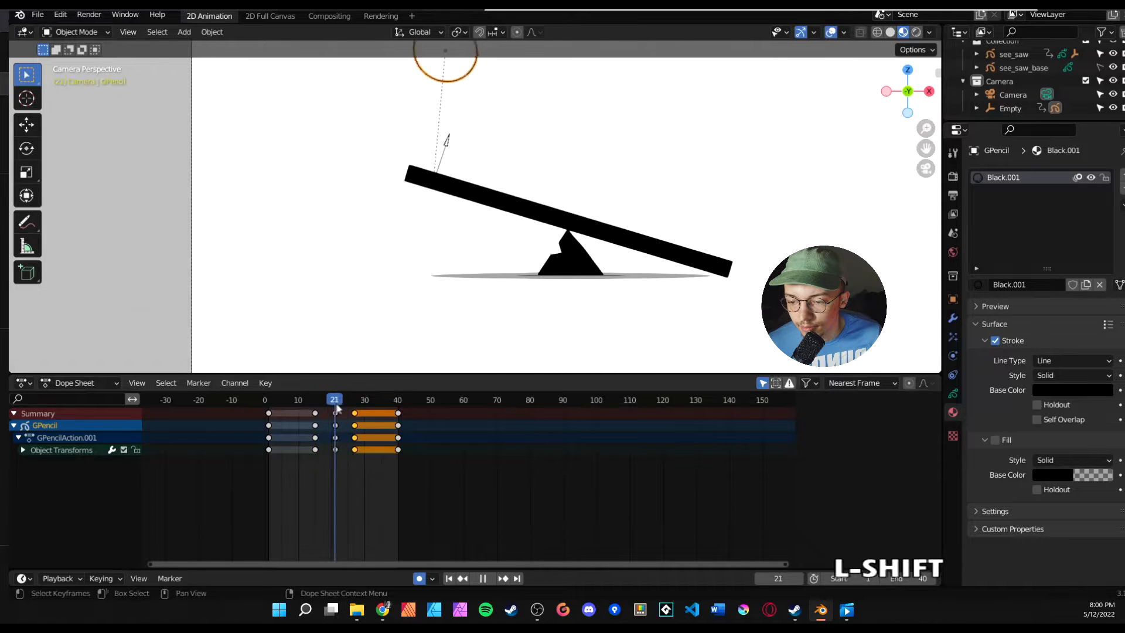
pyautogui.press('space')
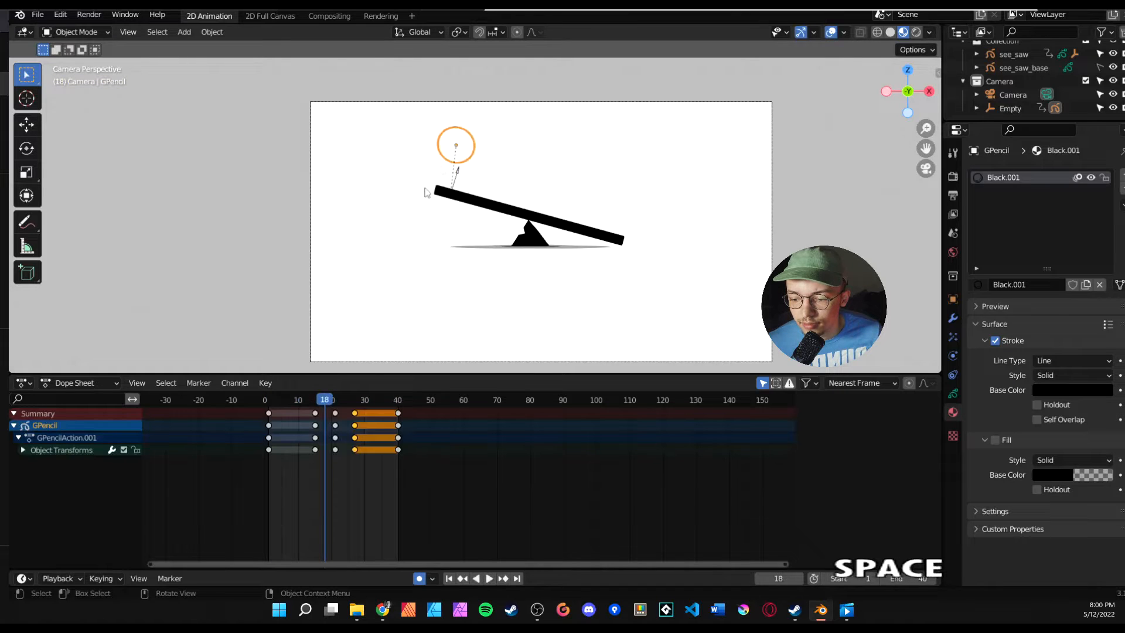
# Step: Re-key the ball's launch pose around frame 20 high at the top of the camera frame
pyautogui.click(490, 577)
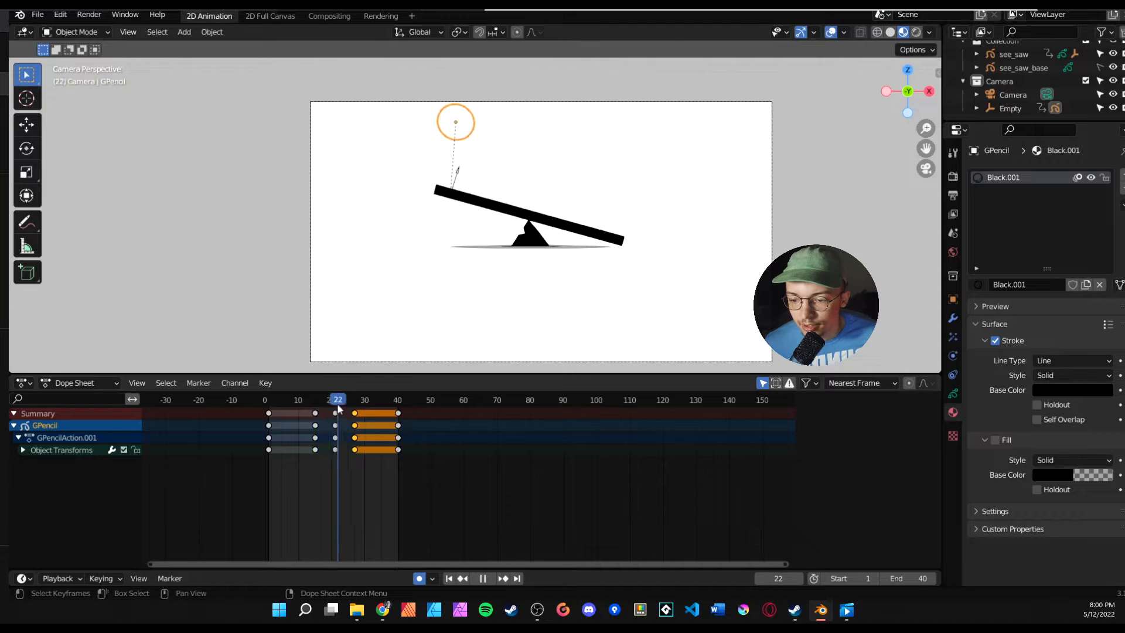
pyautogui.click(308, 399)
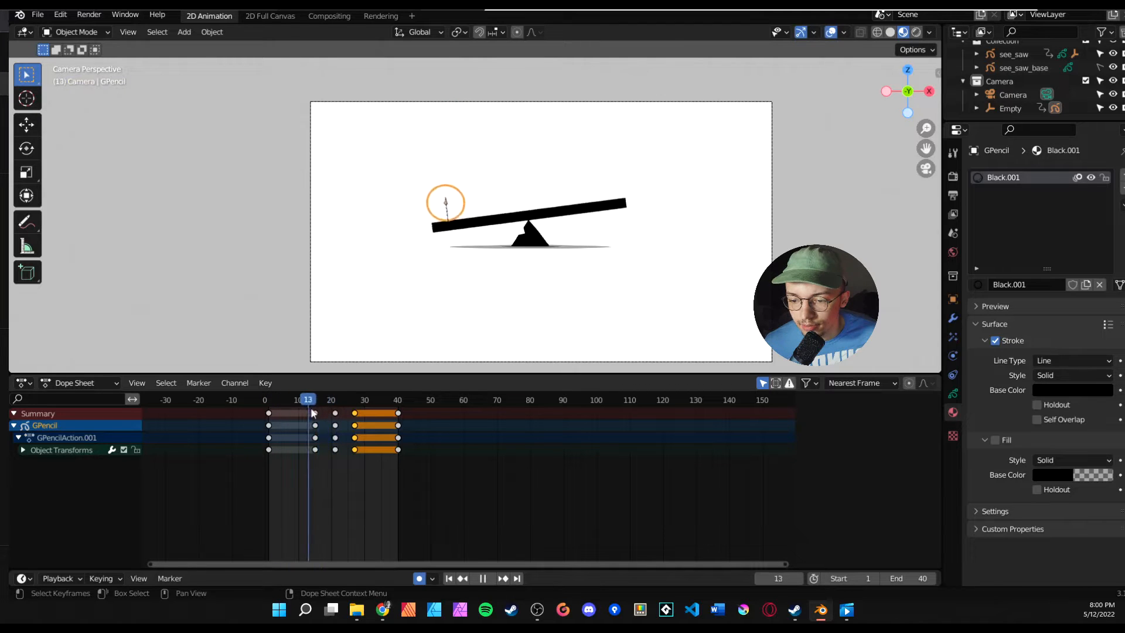
pyautogui.click(334, 399)
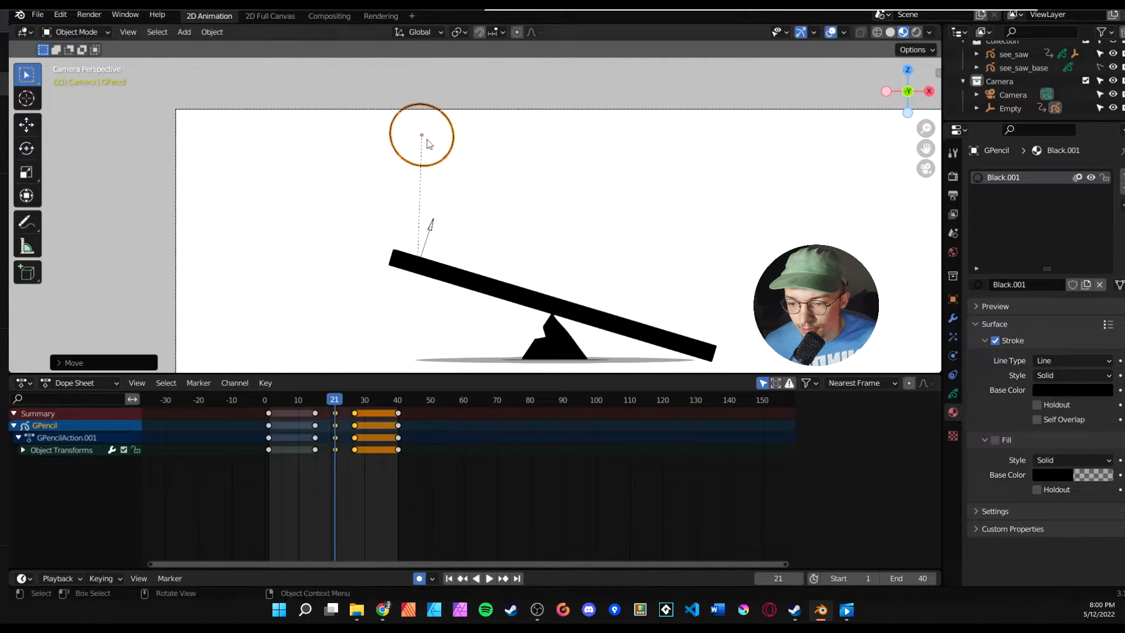
pyautogui.press('g')
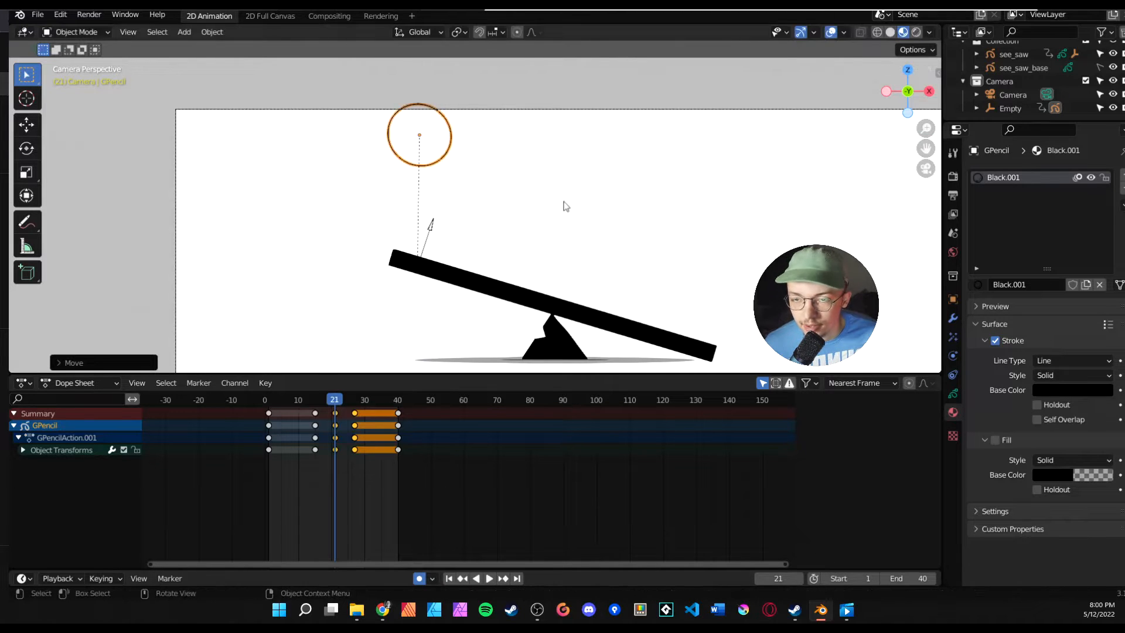
pyautogui.press('space')
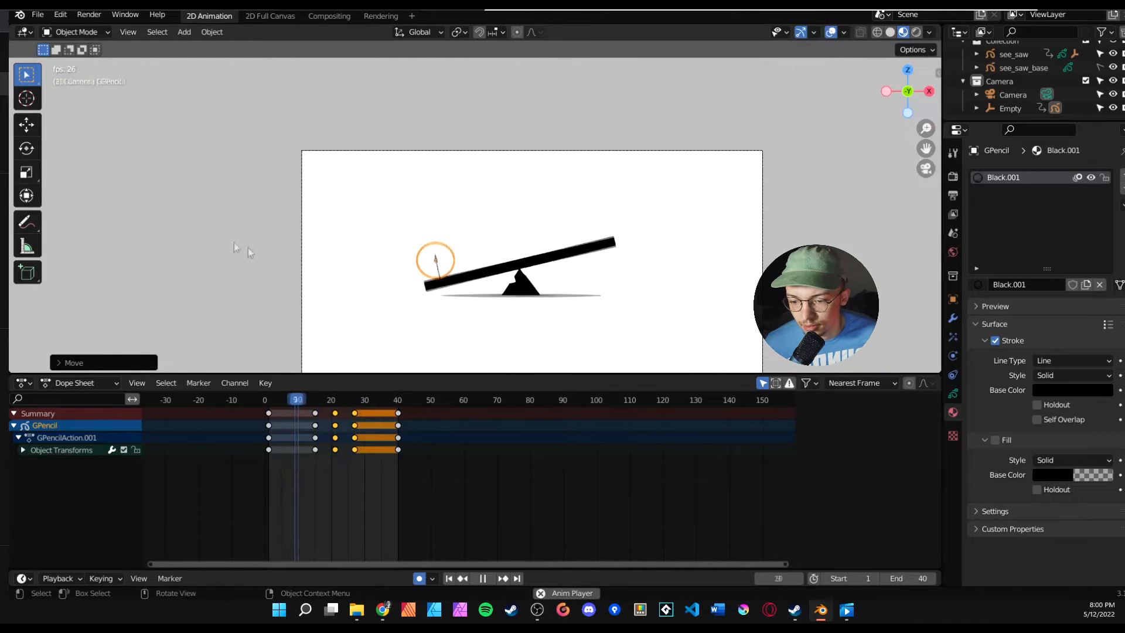
# Step: Scrub back to the start of the launch and play the arc to review the motion
pyautogui.click(483, 577)
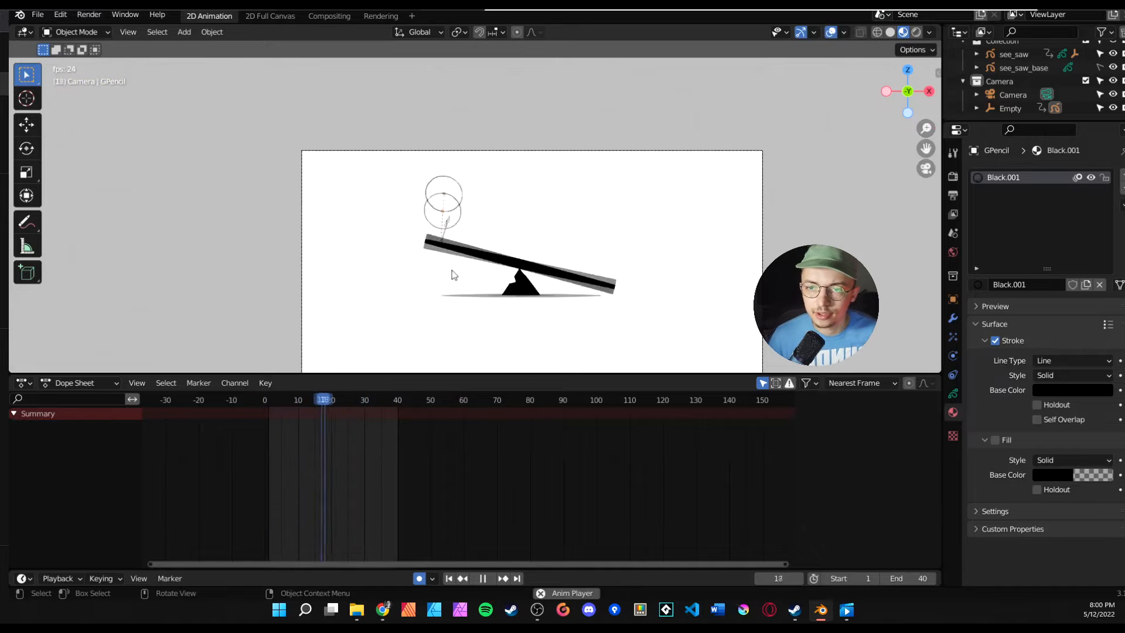
pyautogui.click(483, 578)
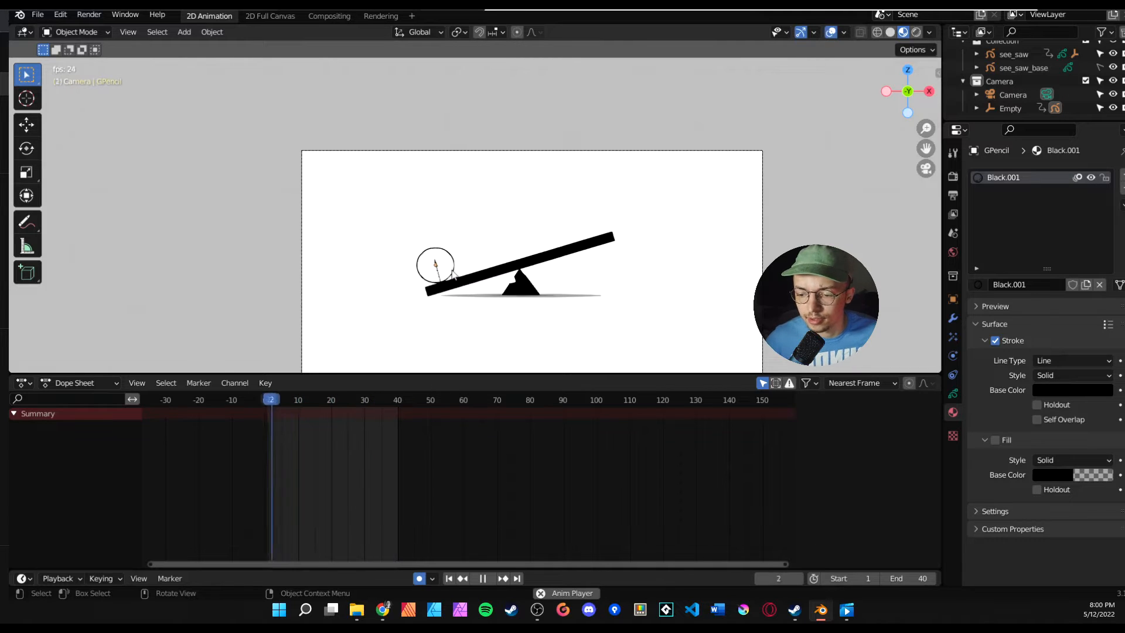
pyautogui.press('space')
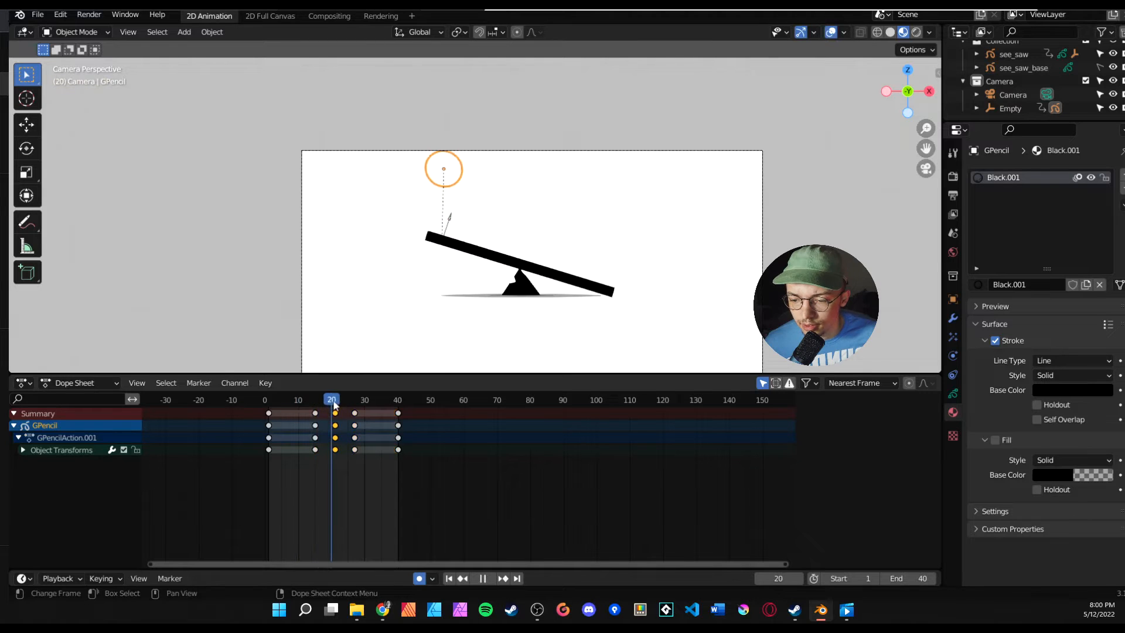
# Step: Duplicate the ball's peak keys three frames later so it hangs at the top, then review
pyautogui.click(337, 399)
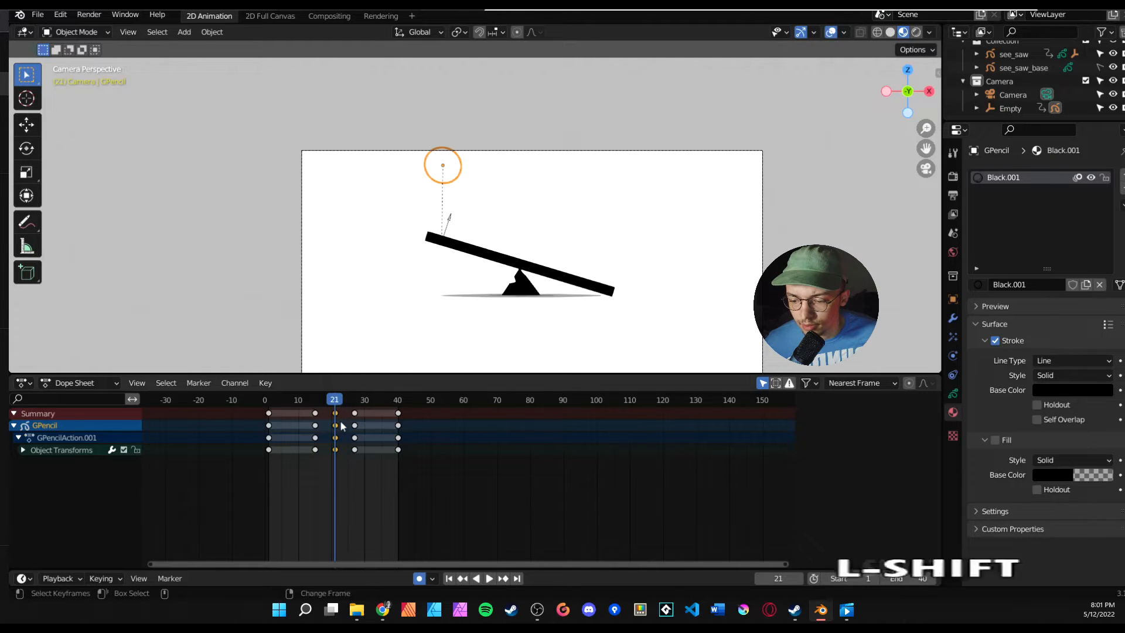
pyautogui.press('shift+d')
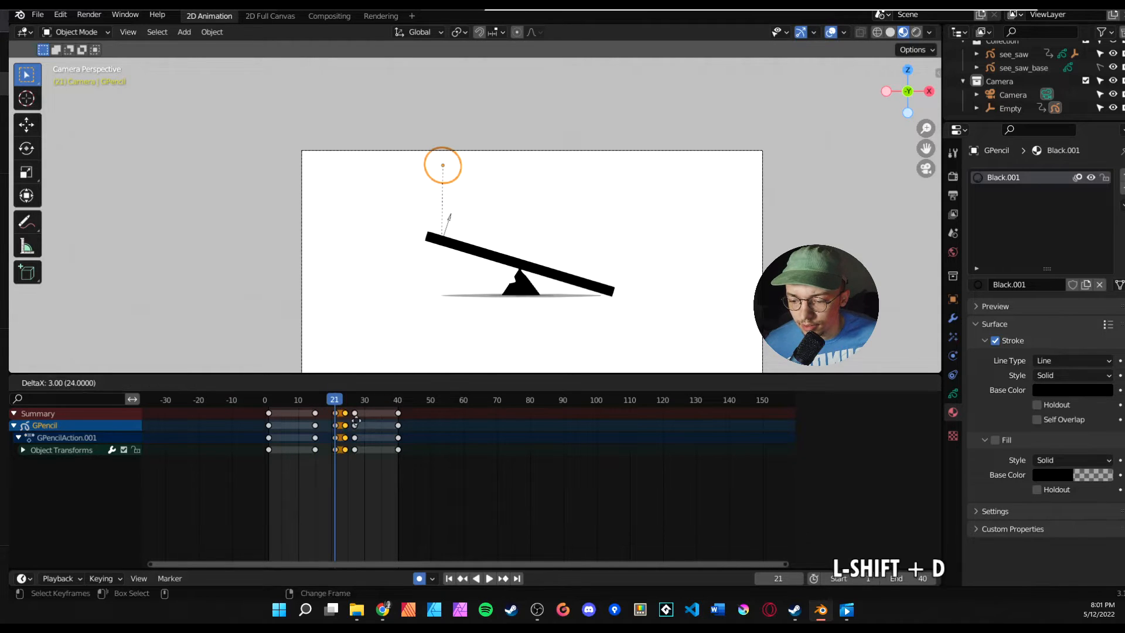
pyautogui.click(488, 578)
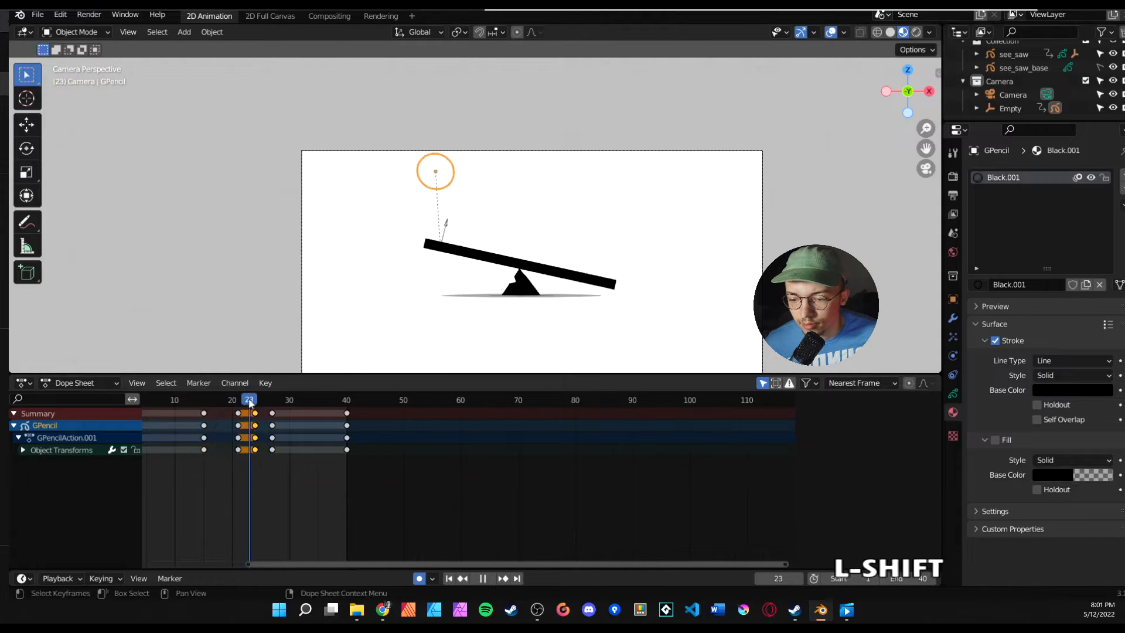
pyautogui.click(238, 399)
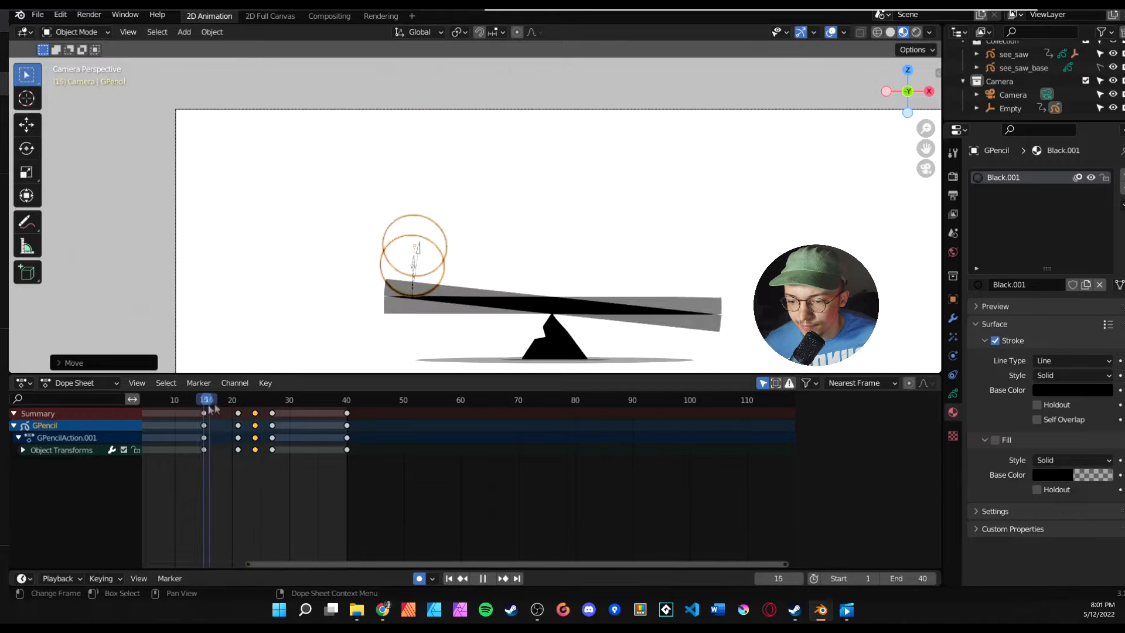
pyautogui.press('space')
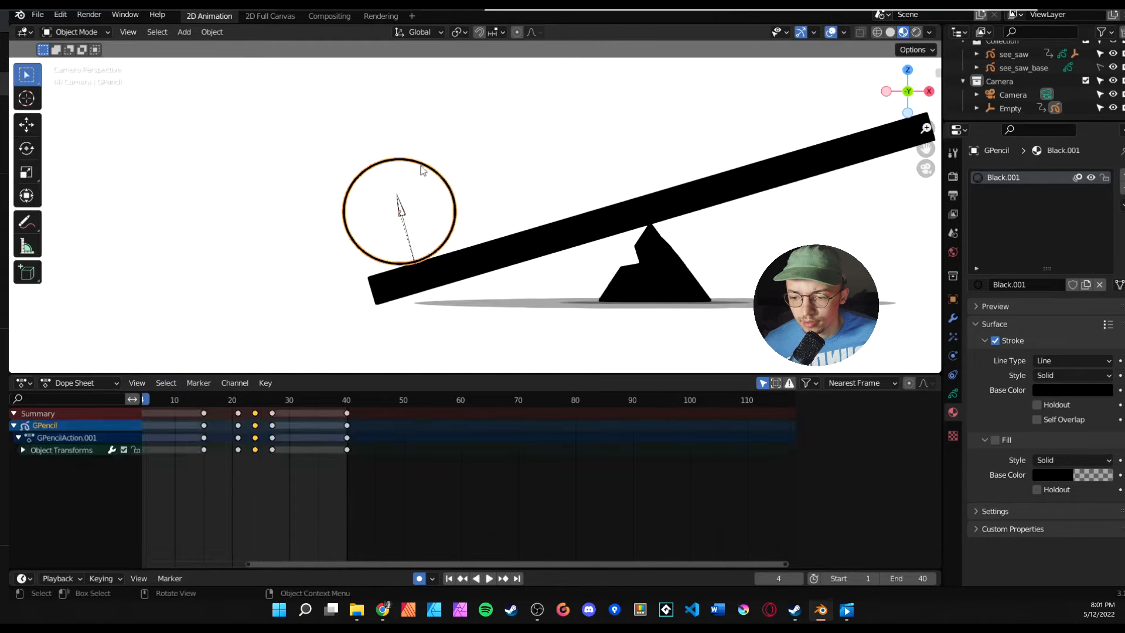
# Step: Put the ball object in Draw Mode at frame 1 with its transform channels expanded
pyautogui.click(75, 31)
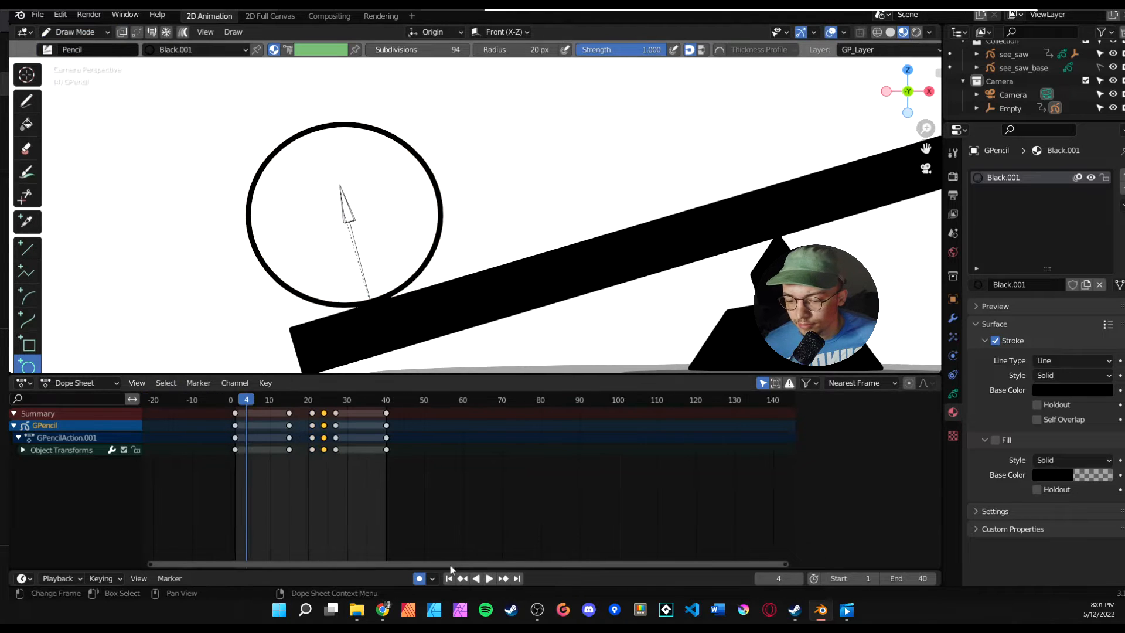
pyautogui.click(482, 578)
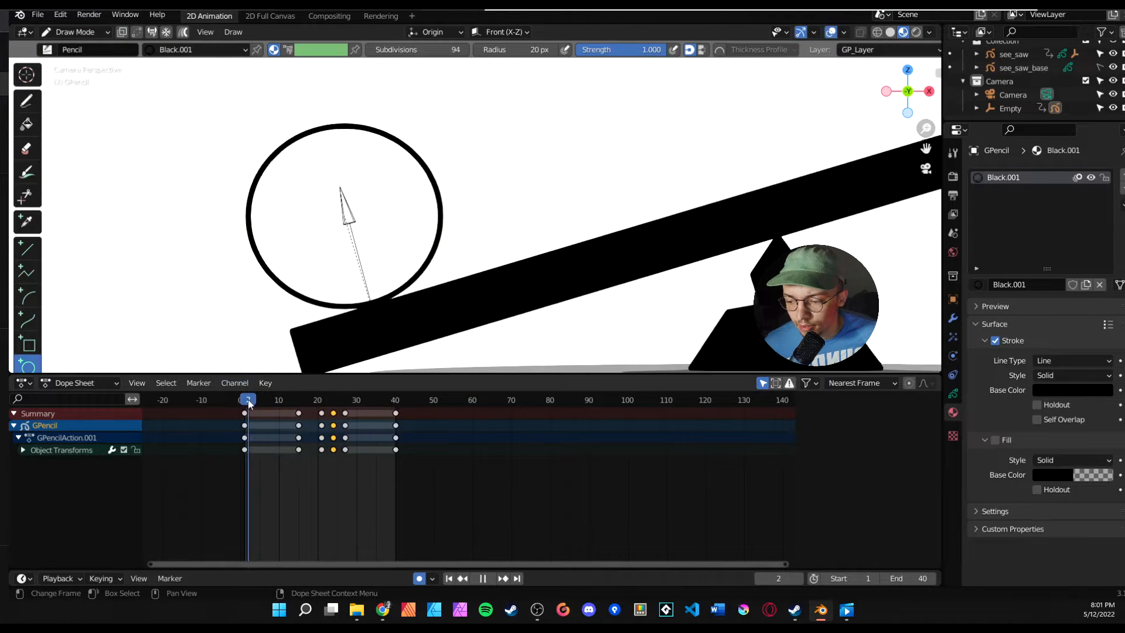
pyautogui.click(23, 450)
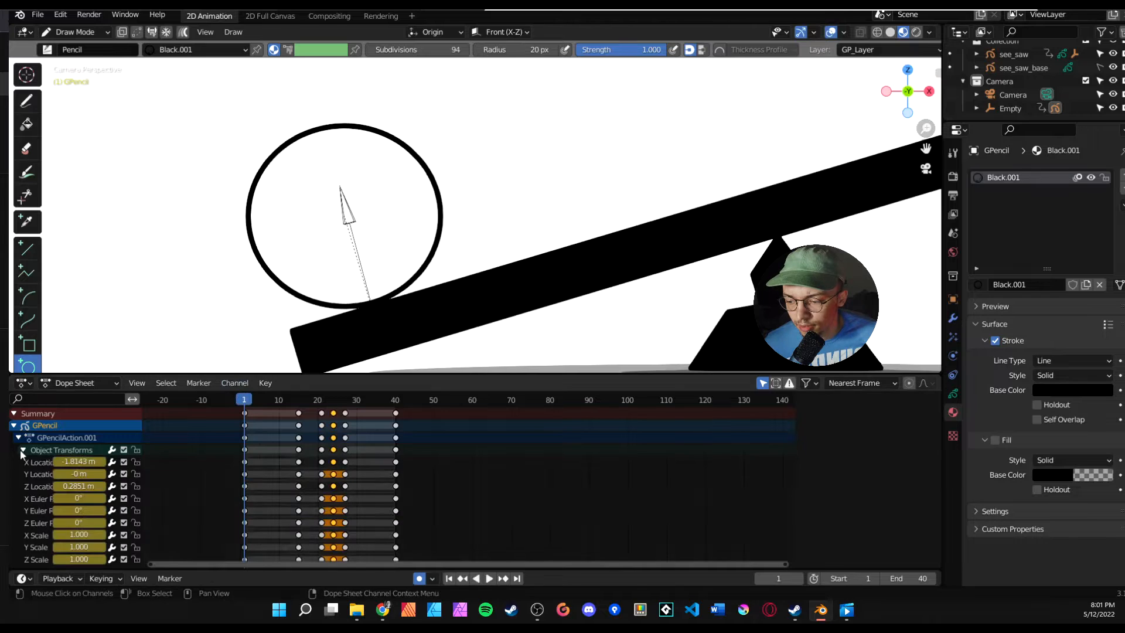
# Step: Show Grease Pencil keys in the Dope Sheet, draw the ball's eyes, smile and arm, and add a drawing key near frame 18
pyautogui.click(22, 450)
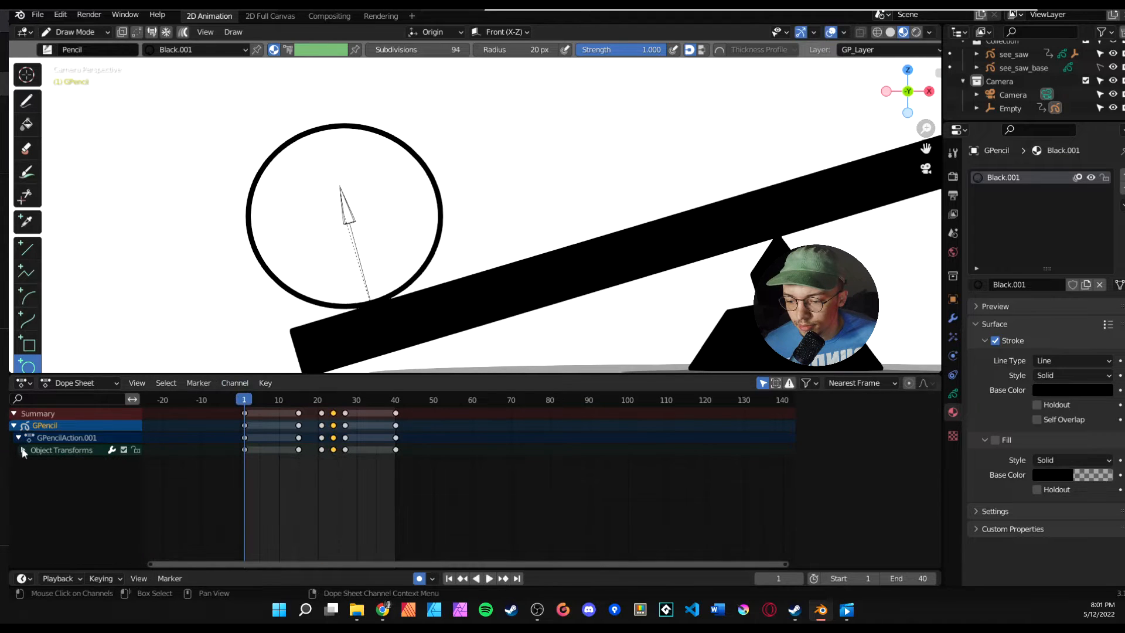
pyautogui.click(75, 382)
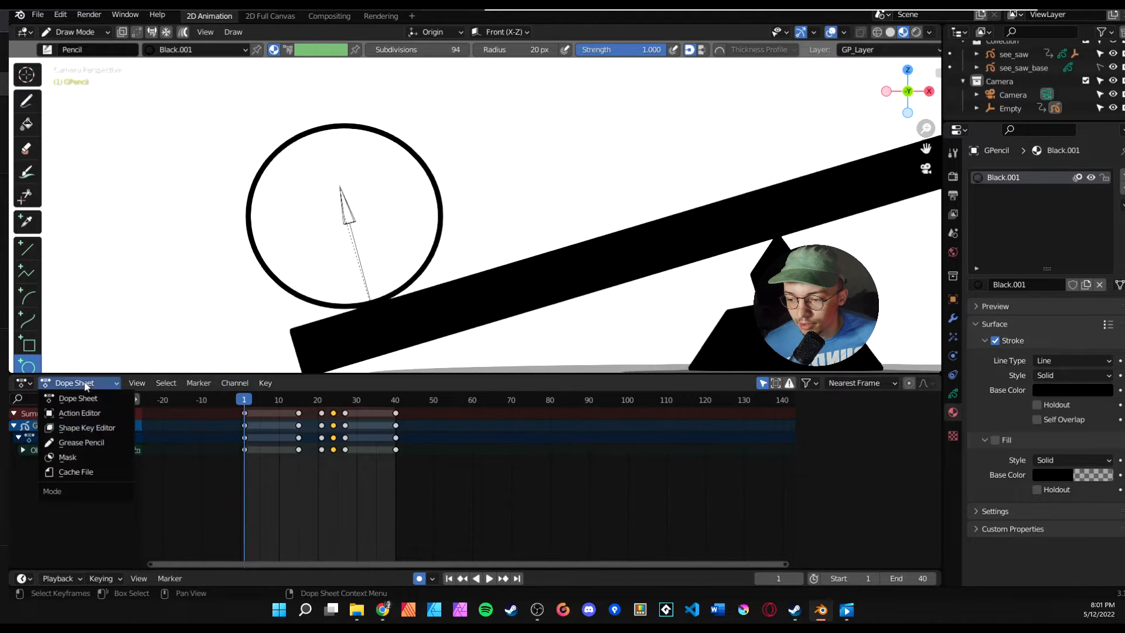
pyautogui.click(81, 441)
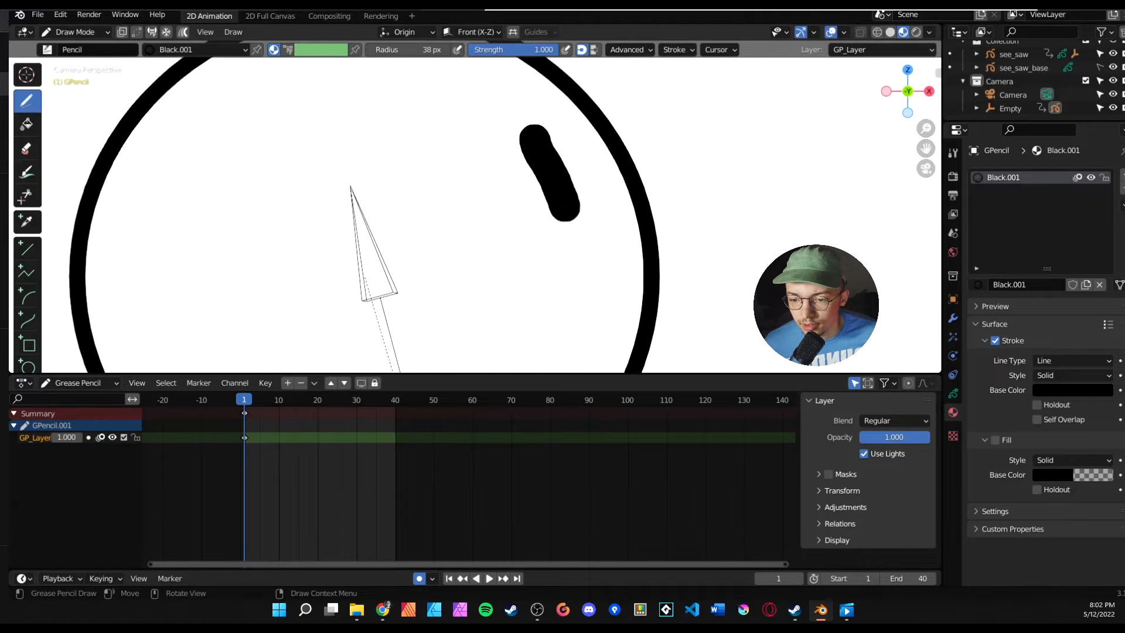
pyautogui.press('ctrl')
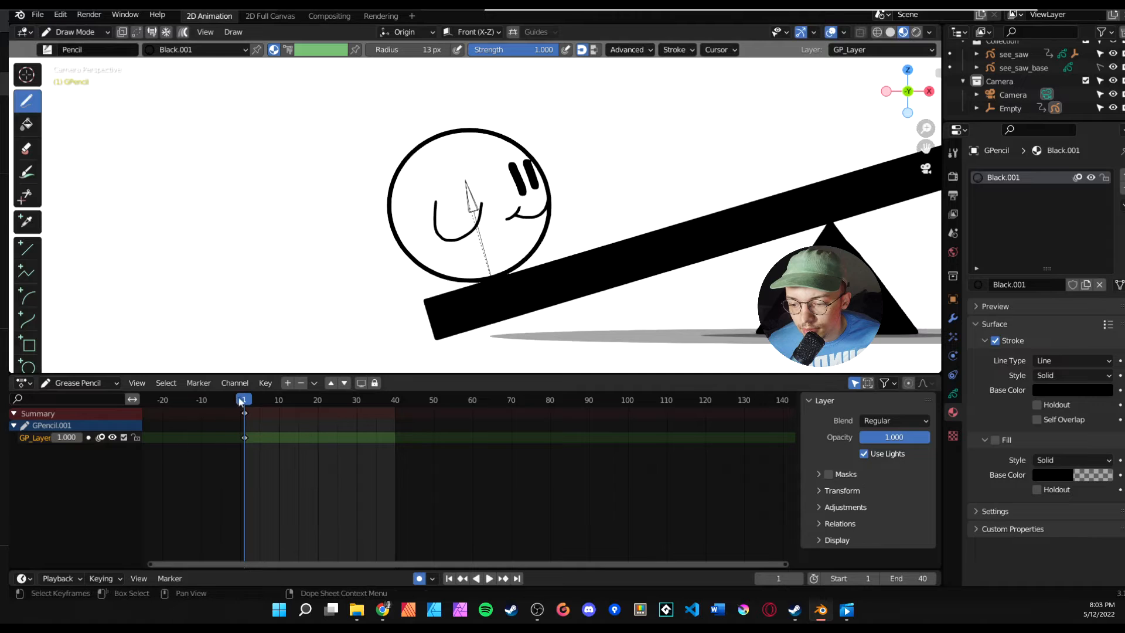
pyautogui.click(490, 578)
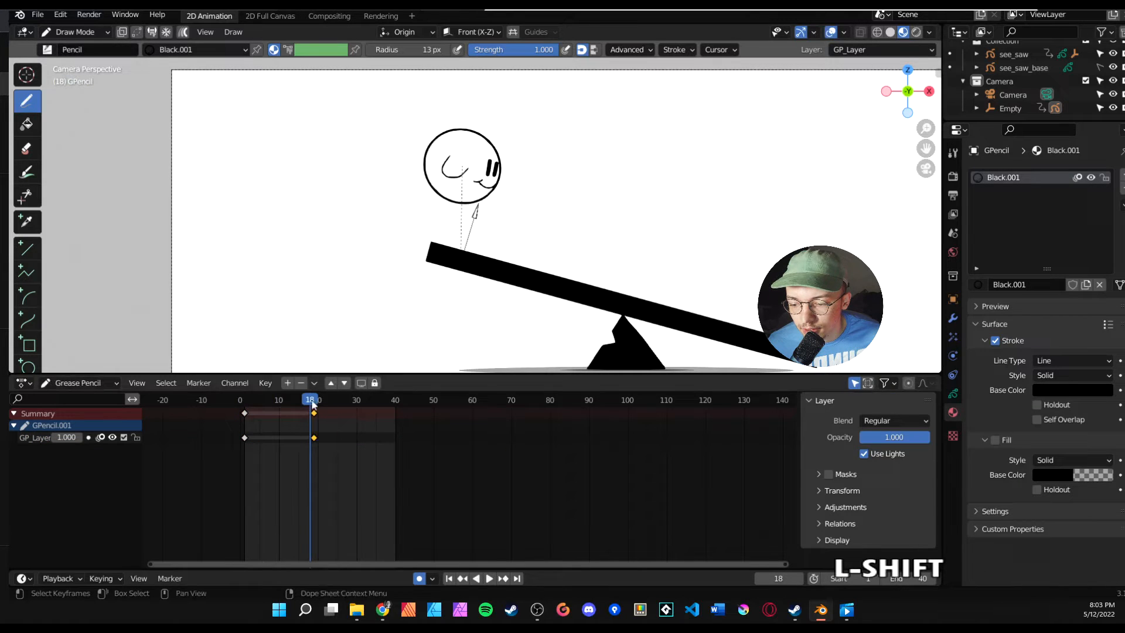
# Step: Erase and redraw the arm raised on frame 19 so it waves, adding a third drawing key near frame 27
pyautogui.click(314, 400)
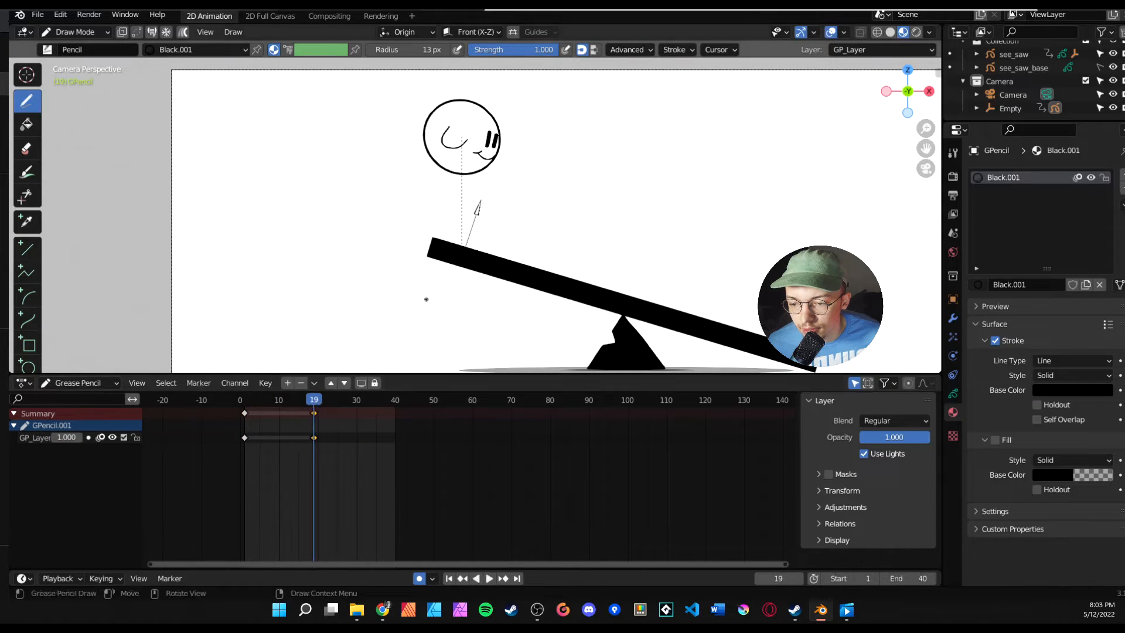
pyautogui.press('shift')
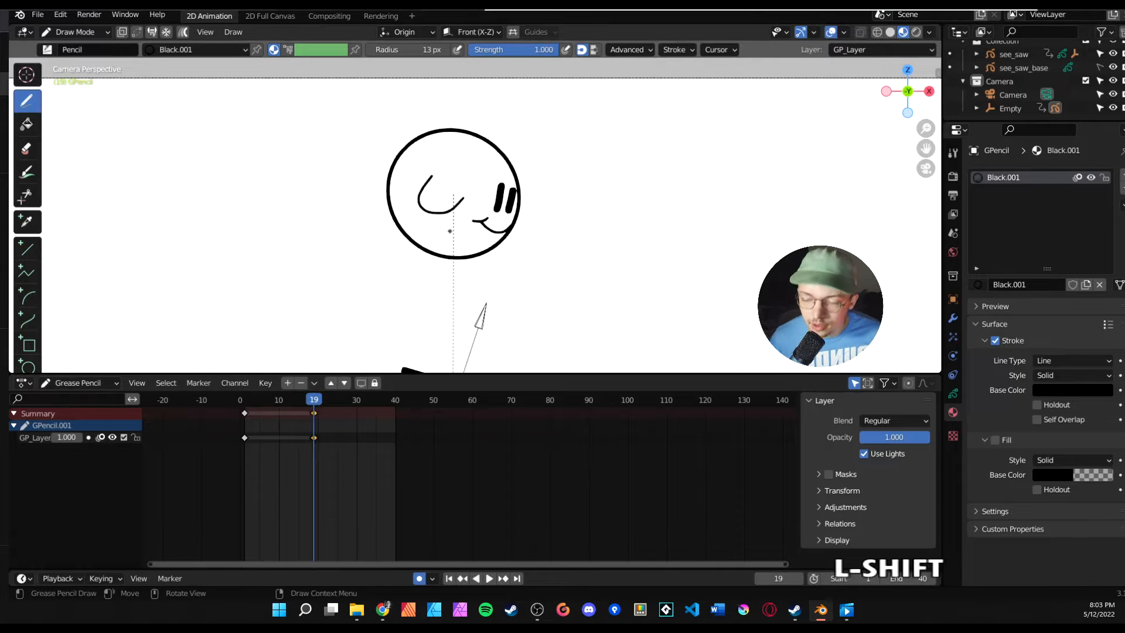
pyautogui.press('space')
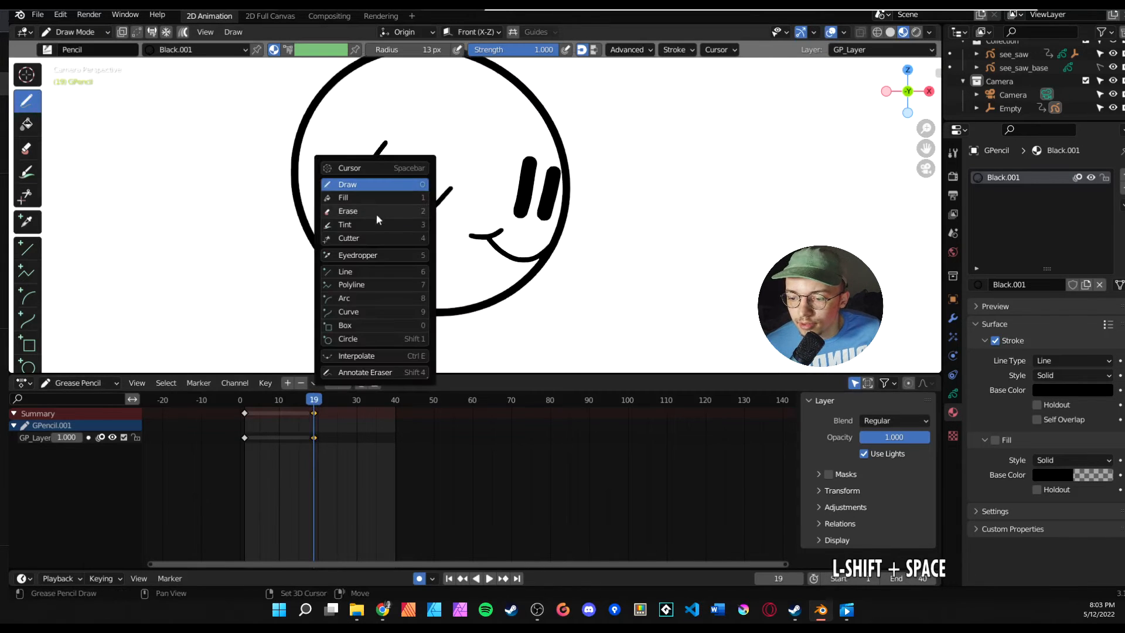
pyautogui.click(348, 210)
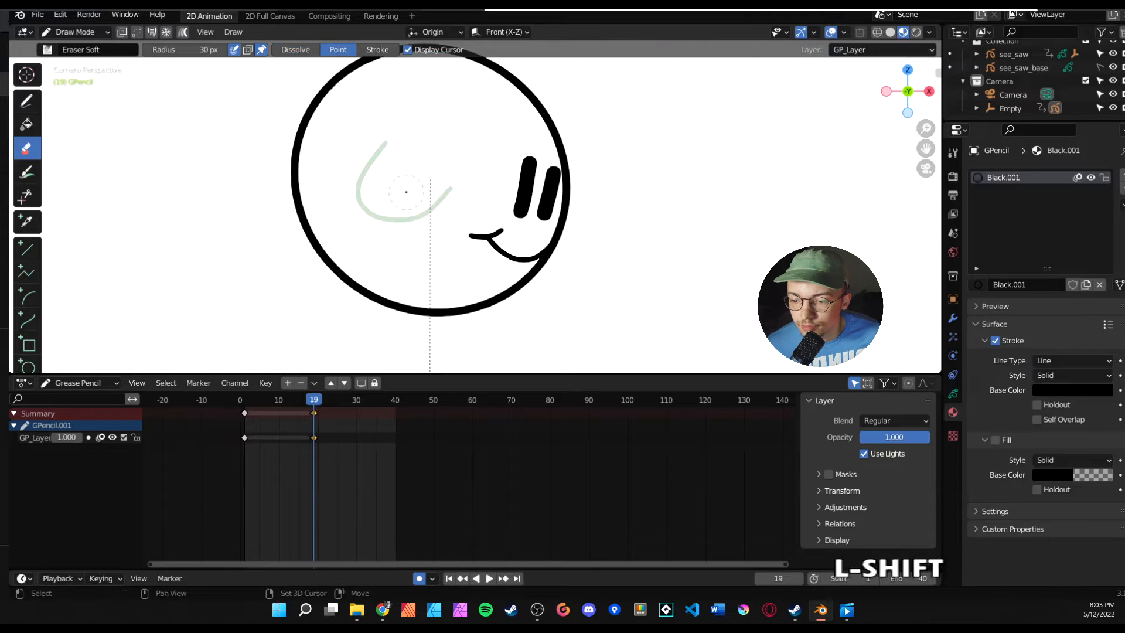
pyautogui.click(26, 101)
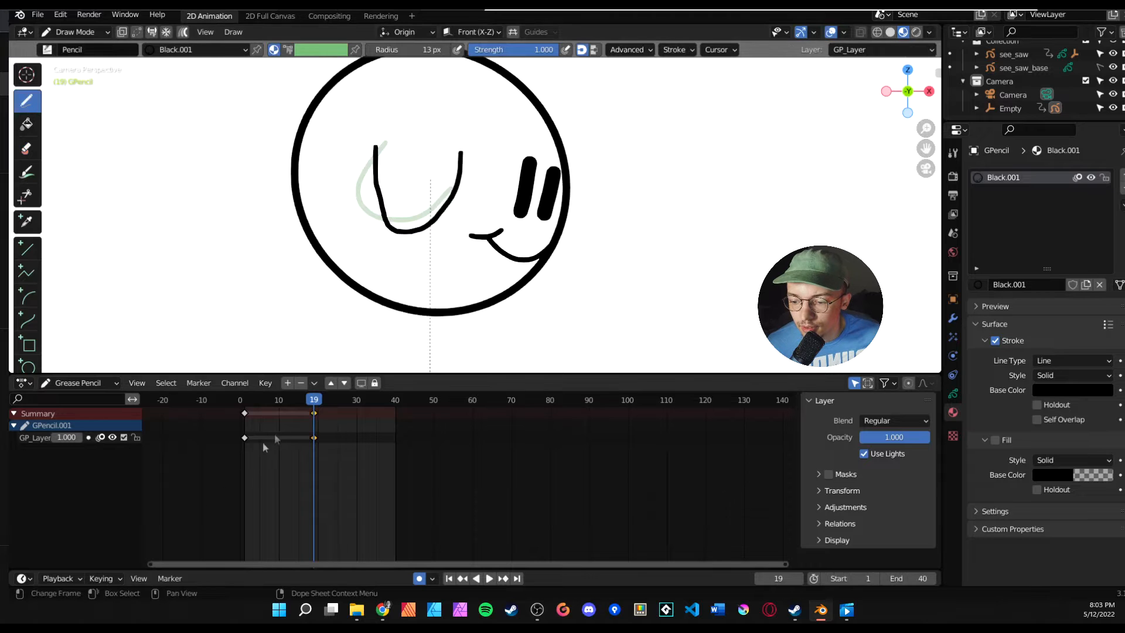
pyautogui.press('space')
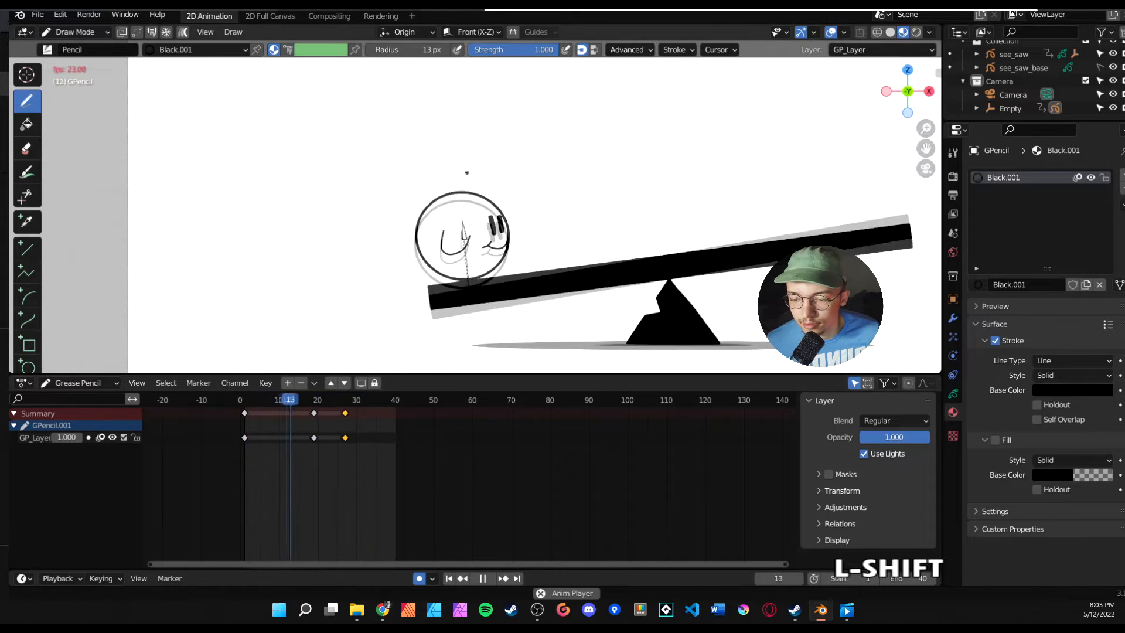
# Step: Insert a new drawing keyframe at frame 16 and erase the ball's open eyes to start the blink
pyautogui.click(289, 400)
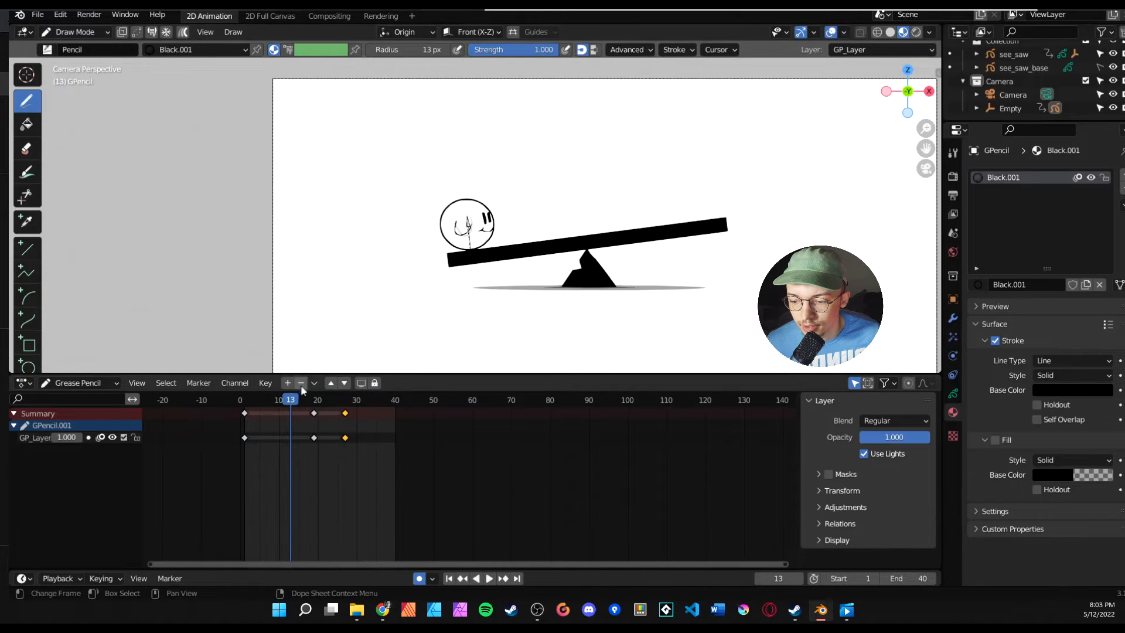
pyautogui.click(490, 577)
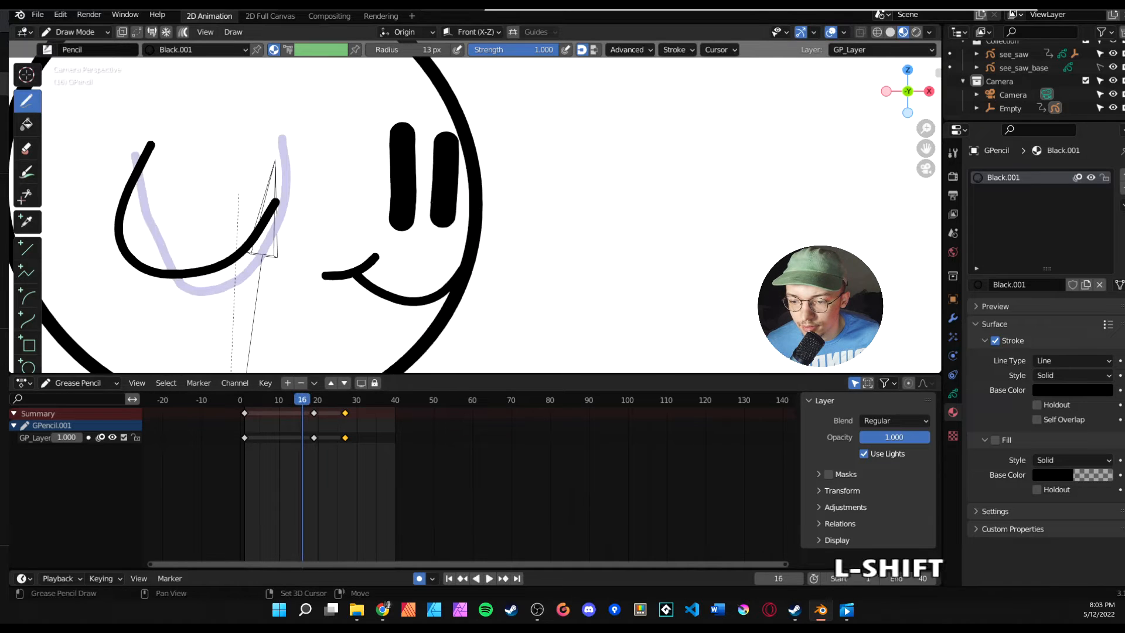
pyautogui.click(26, 148)
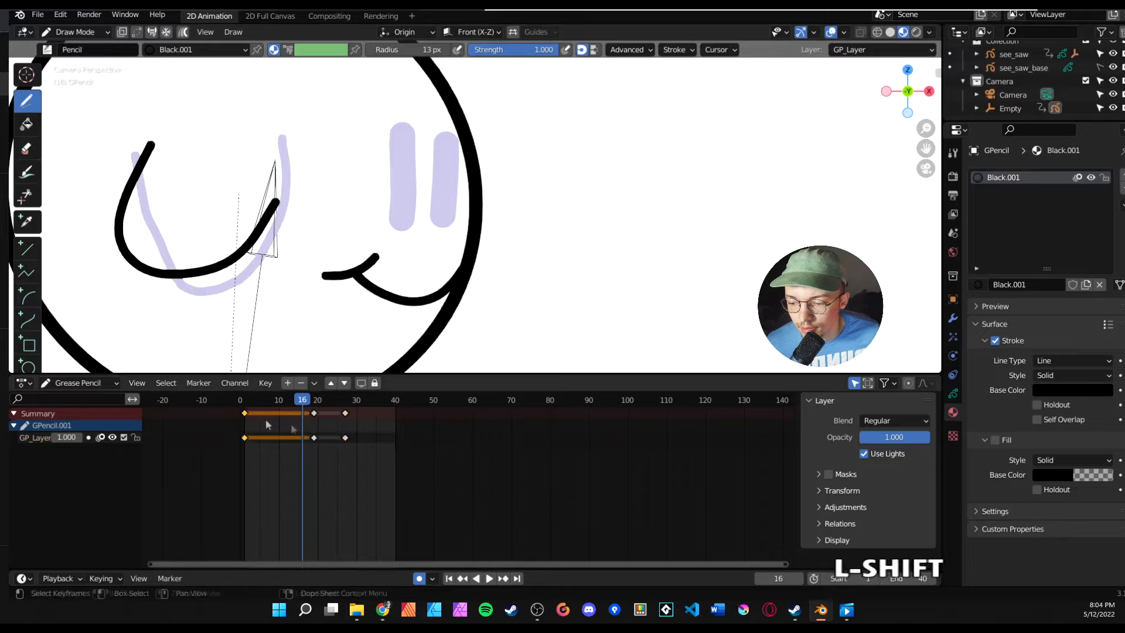
pyautogui.press('ctrl+z')
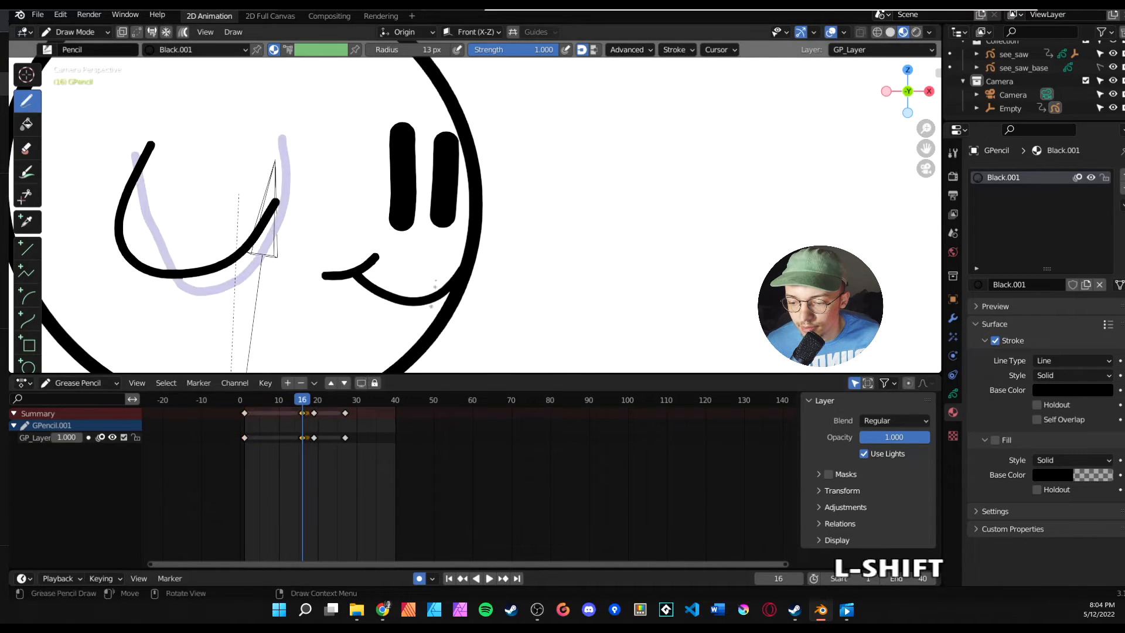
pyautogui.click(26, 147)
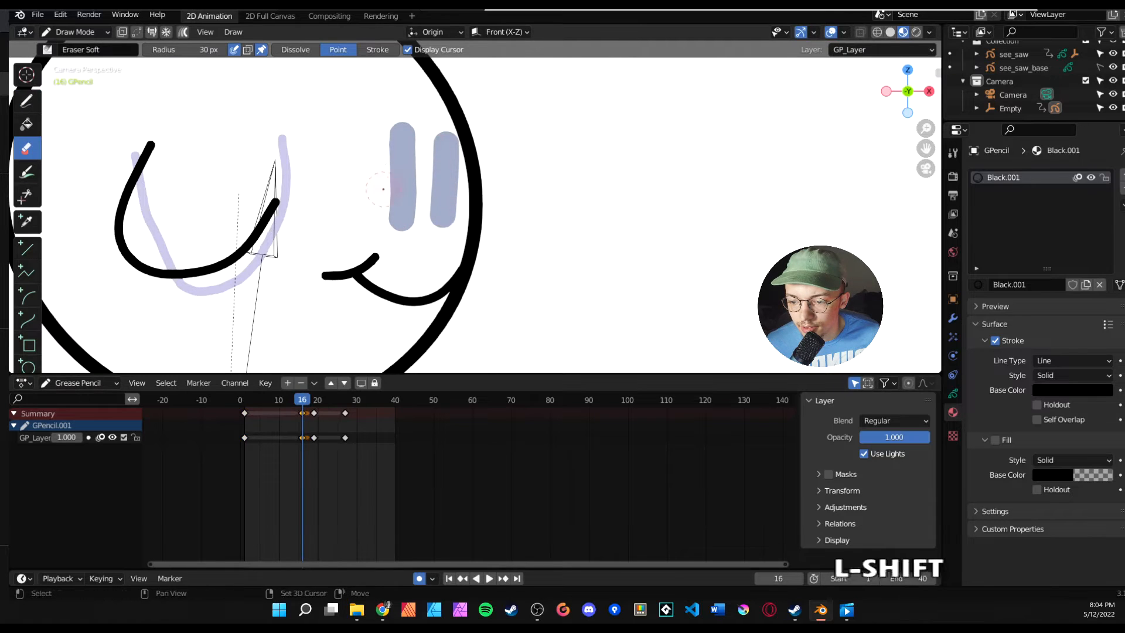
pyautogui.click(26, 100)
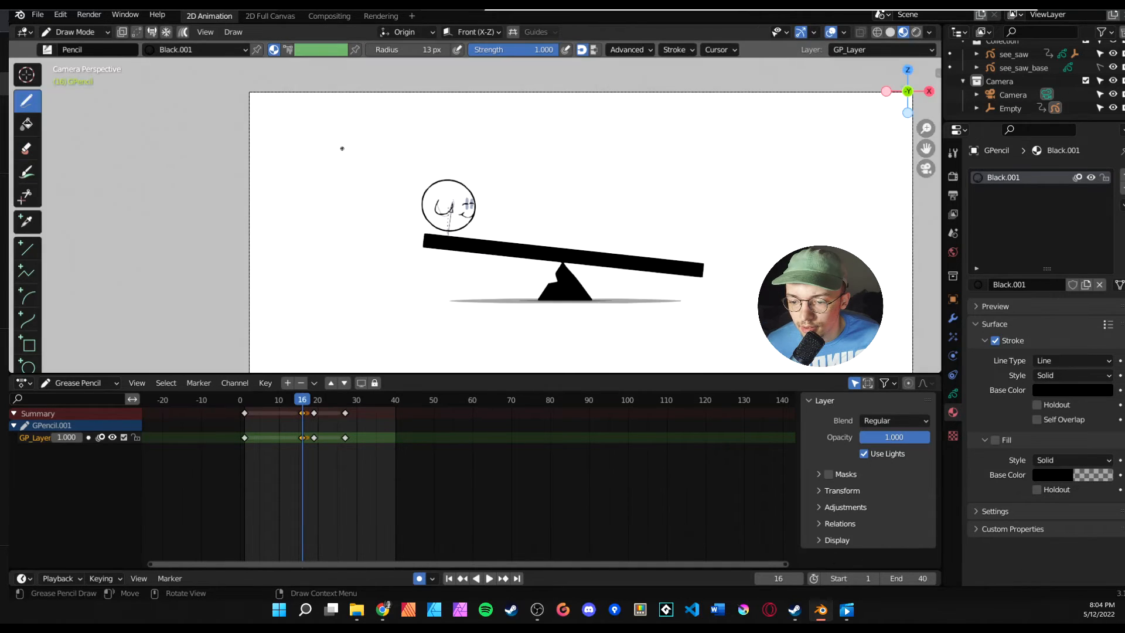
# Step: Review the animation from the first frame and stop at frame 18 for the blink
pyautogui.click(488, 578)
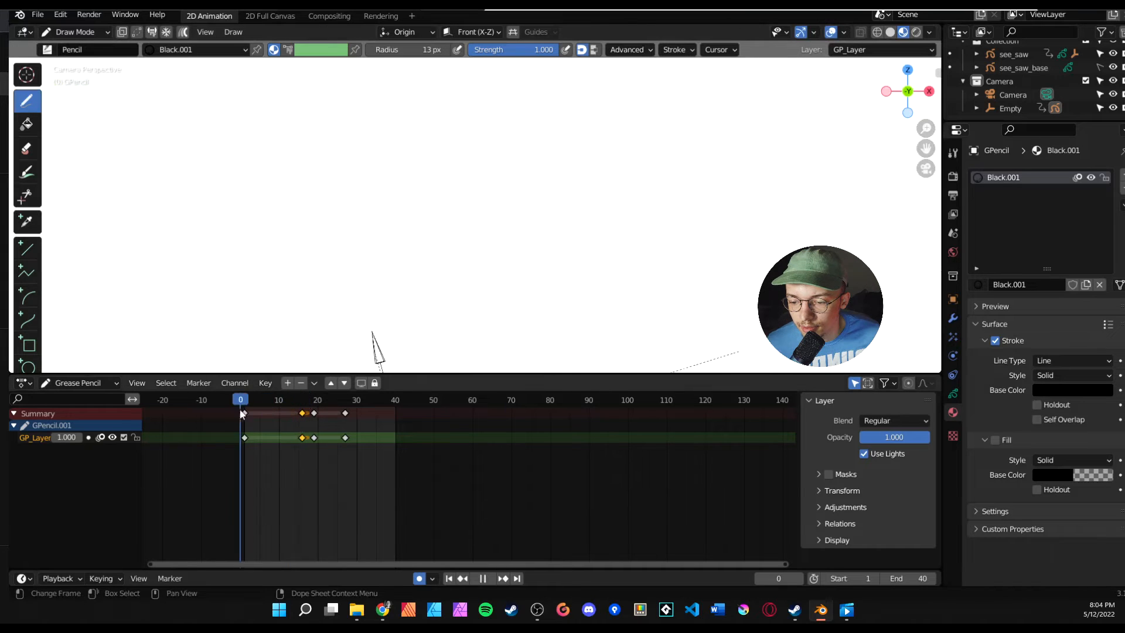
pyautogui.click(328, 400)
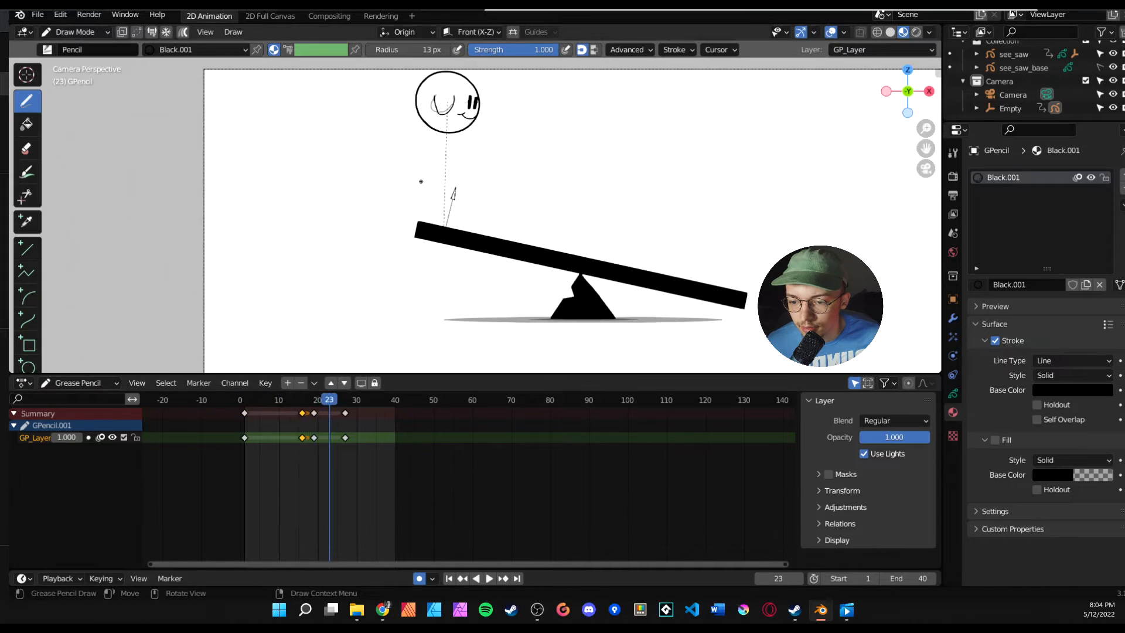
pyautogui.press('space')
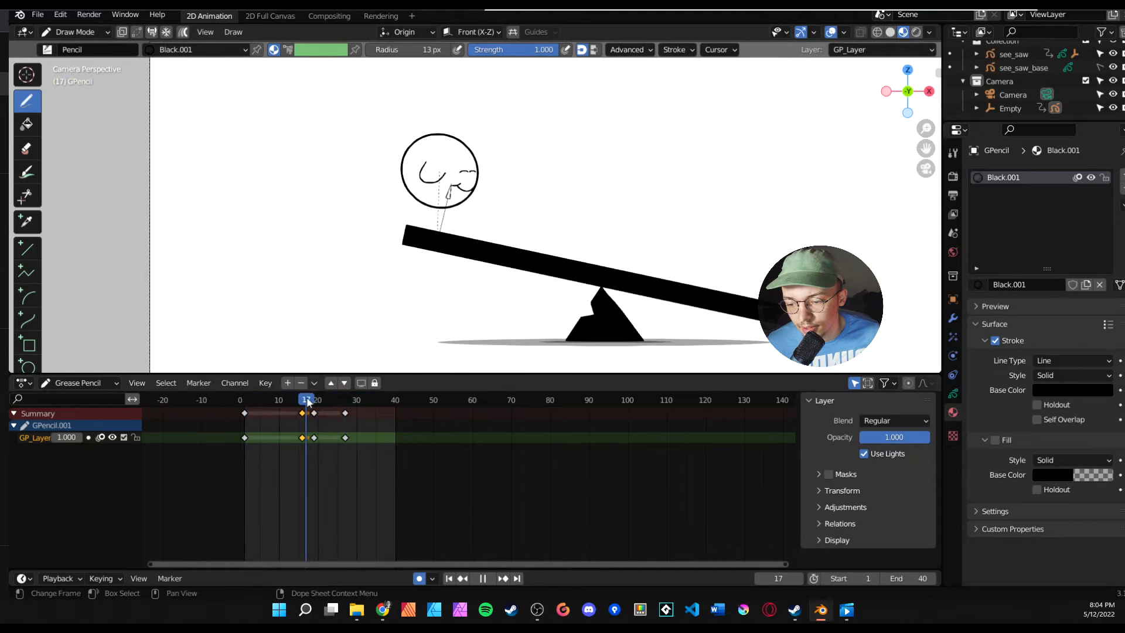
pyautogui.click(308, 400)
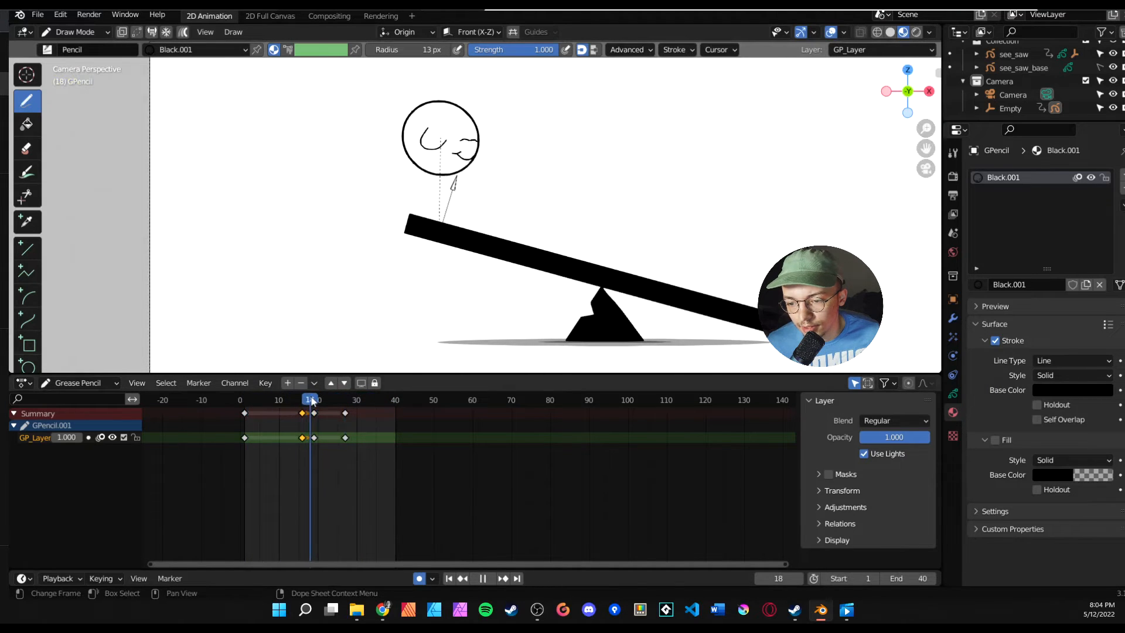
# Step: Draw the curved closed eyes, undo the stray stroke, and duplicate the blink keyframes later in the timeline
pyautogui.press('shift+d')
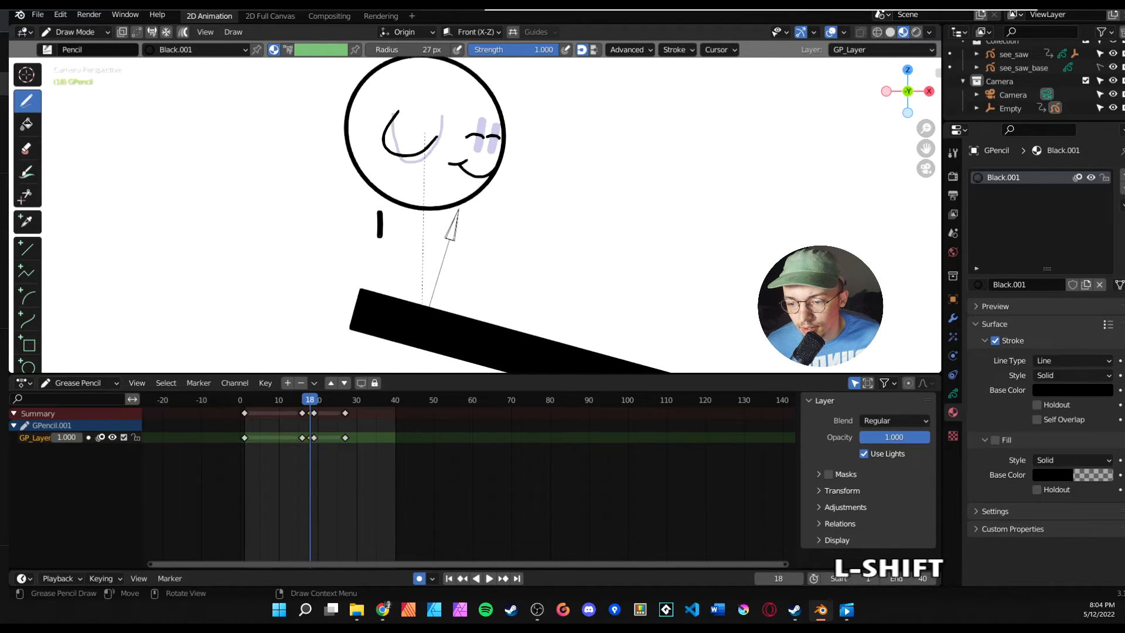
pyautogui.press('ctrl+z')
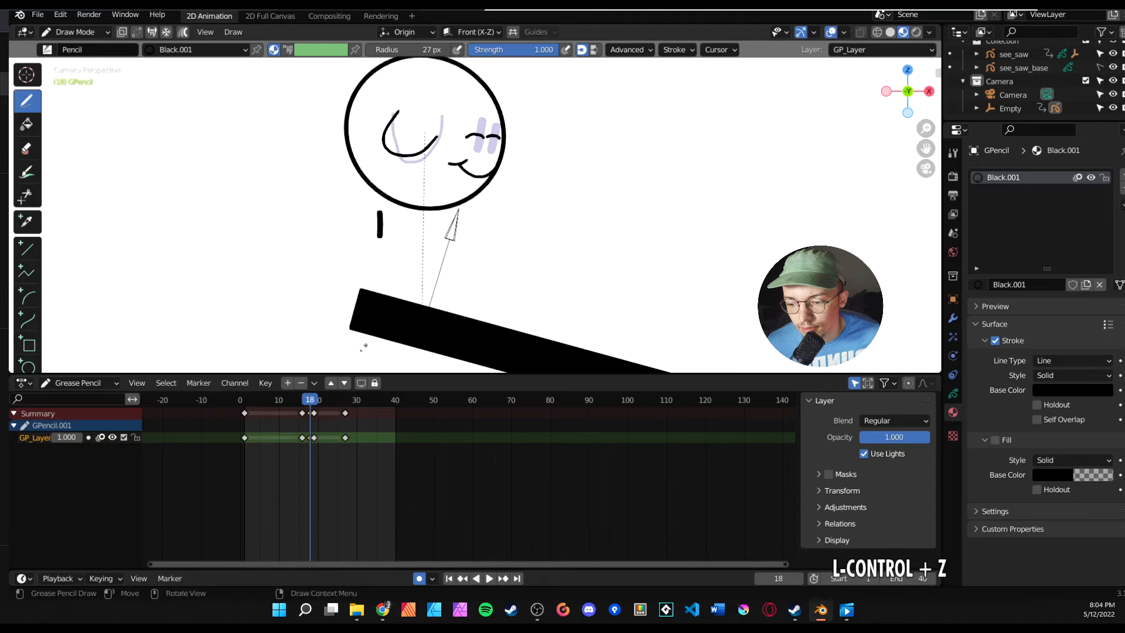
pyautogui.press('ctrl+z')
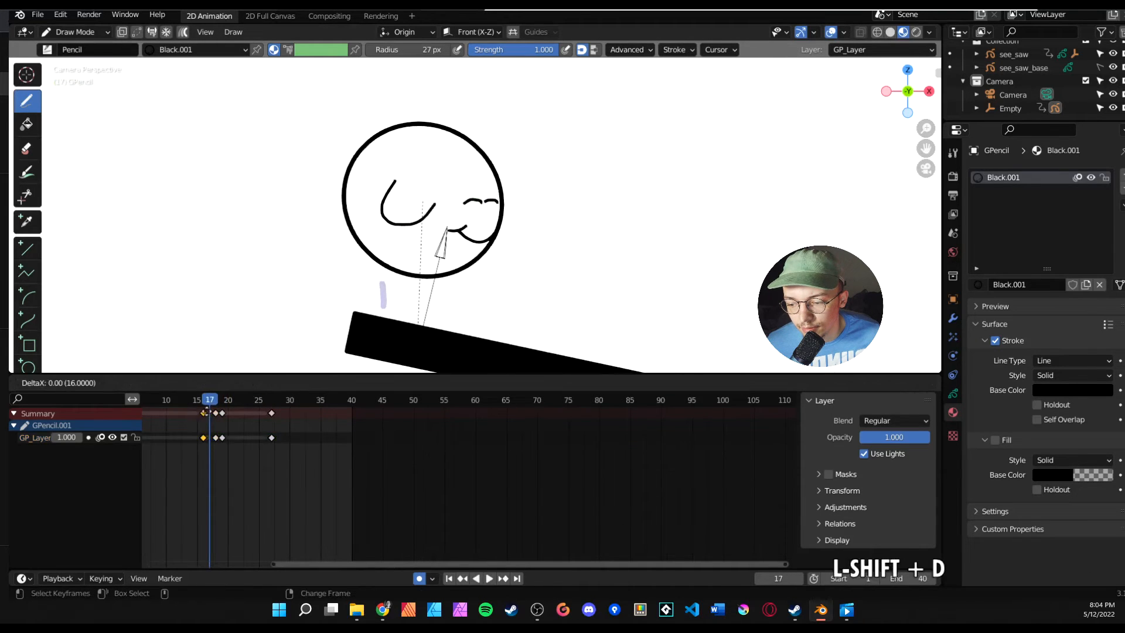
pyautogui.press('Tab')
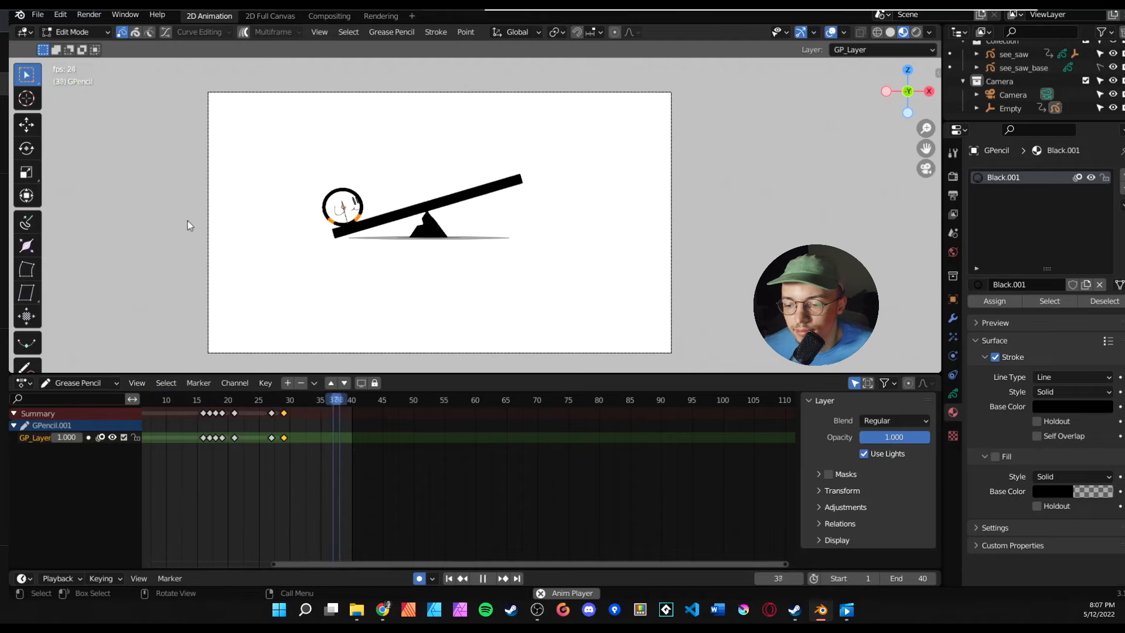
# Step: Leave grease pencil editing for Object Mode and frame the seesaw scene through the camera
pyautogui.press('space')
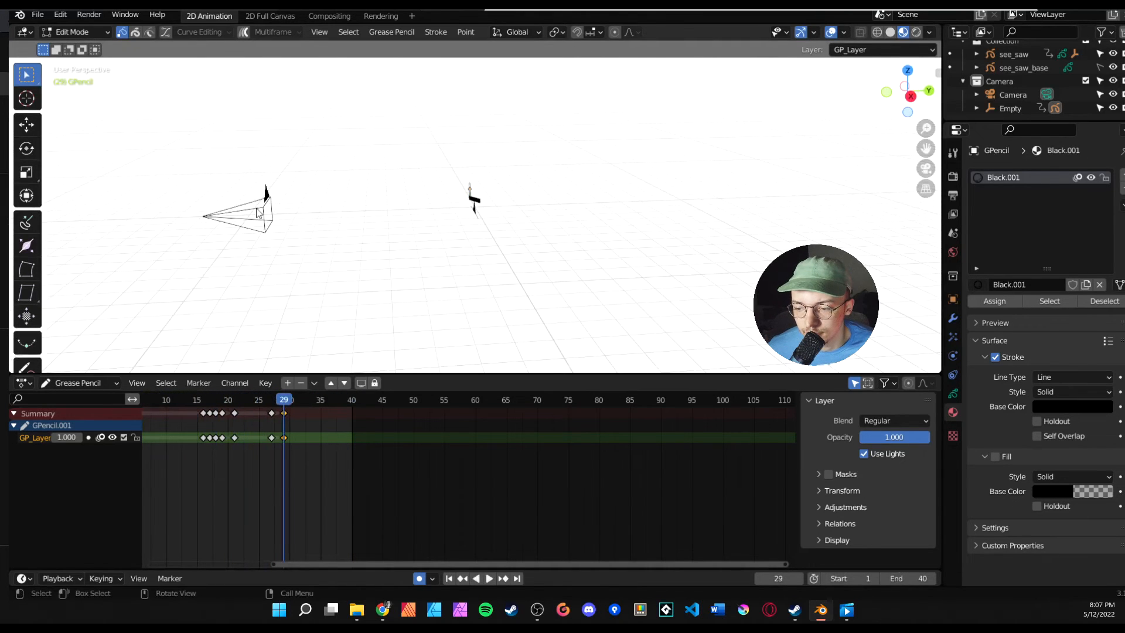
pyautogui.click(71, 32)
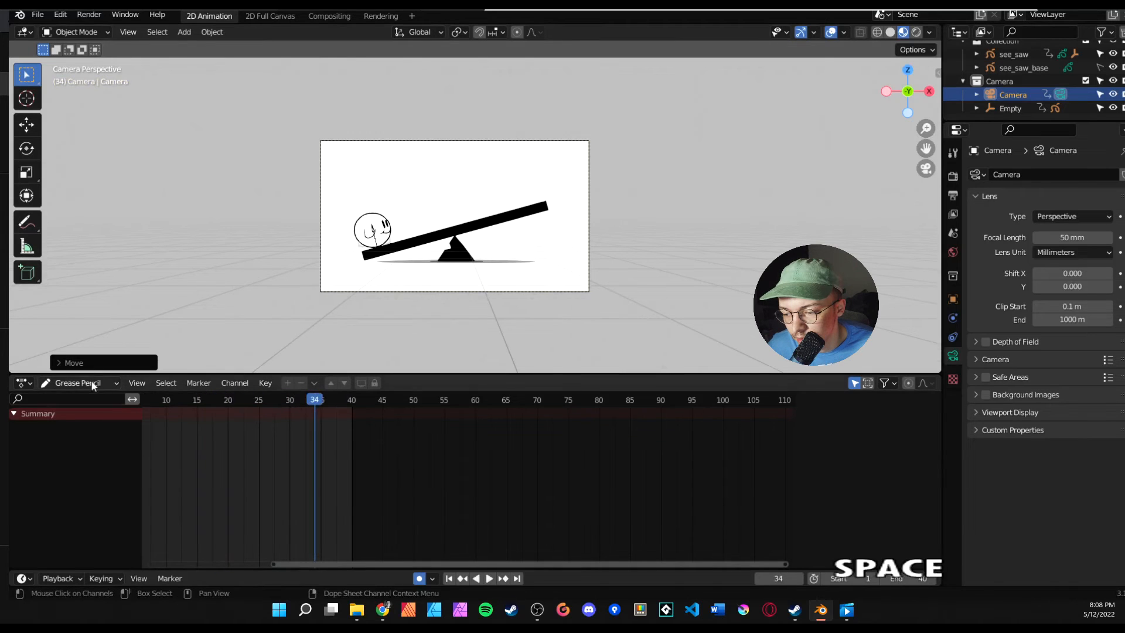
# Step: Show the camera's keyframes in the Dope Sheet and select them around frames 21–27
pyautogui.click(79, 382)
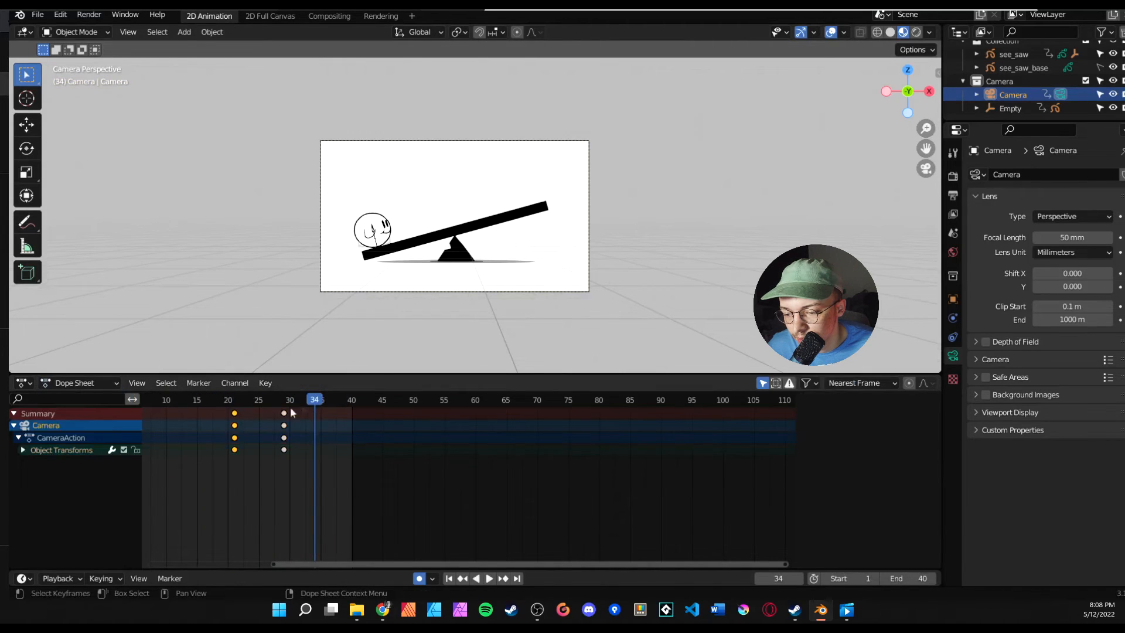
pyautogui.click(489, 577)
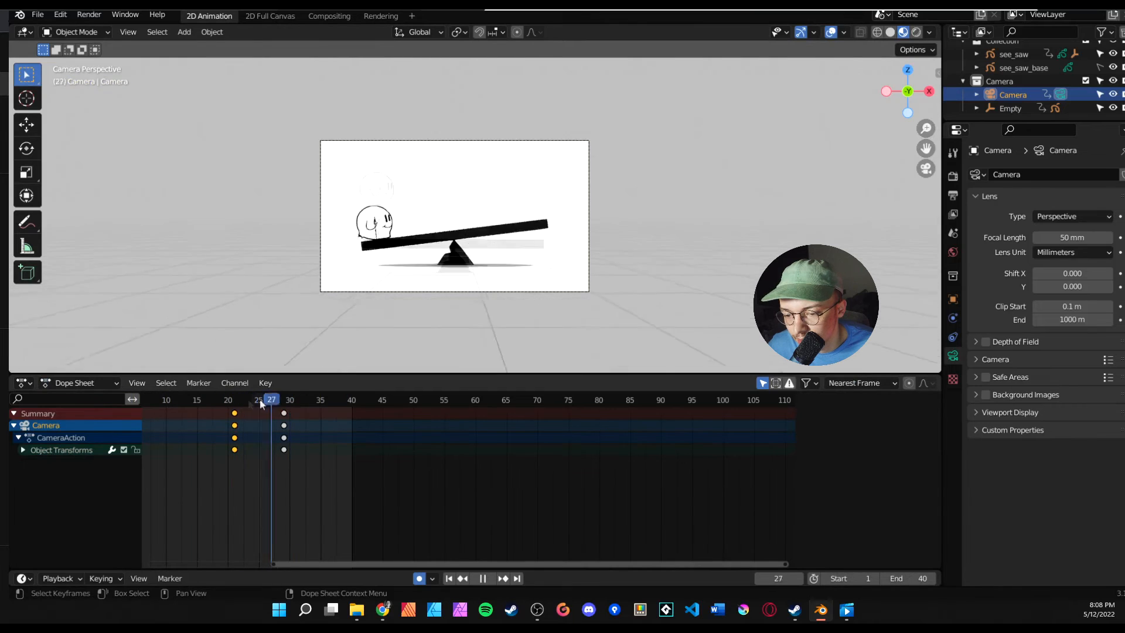
pyautogui.click(234, 399)
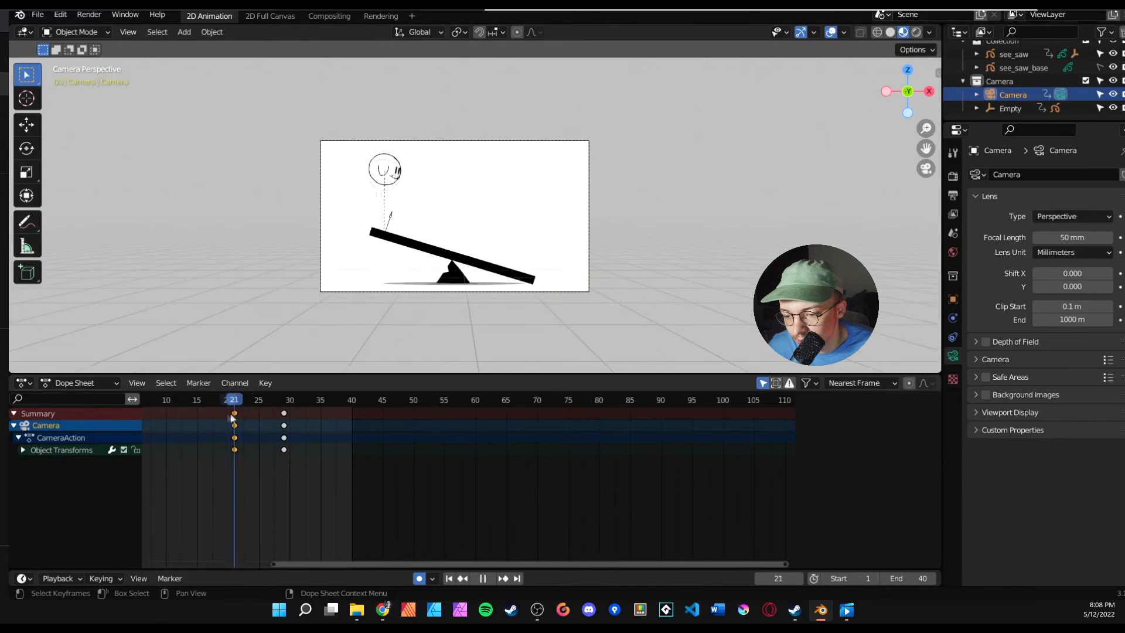
pyautogui.click(153, 399)
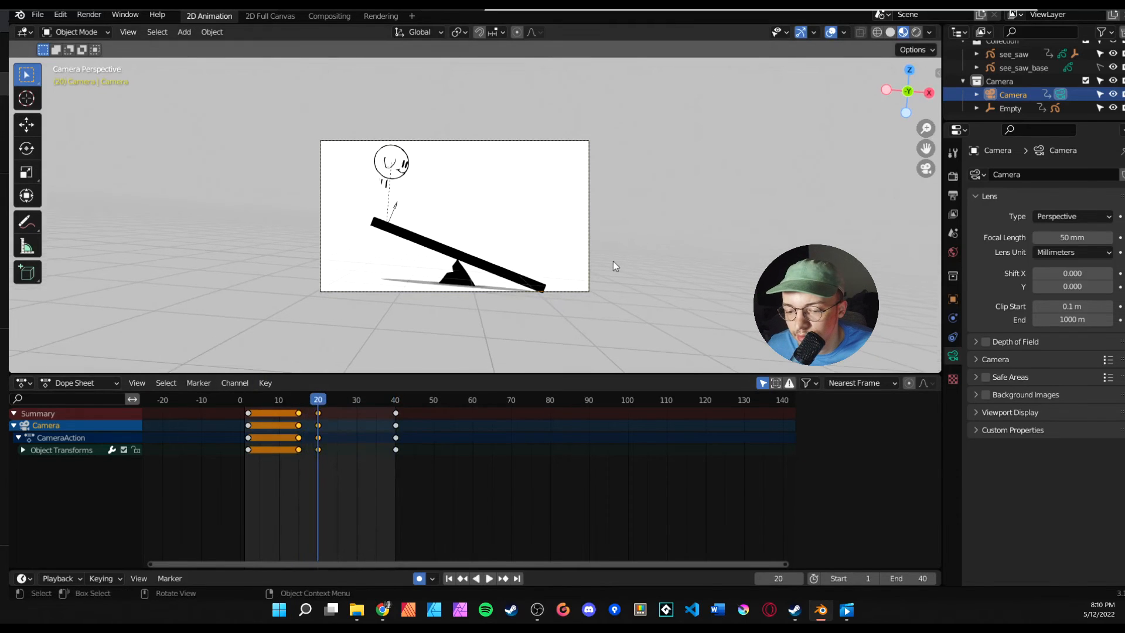
# Step: Spread the camera rotation keyframes to end at frame 40 and replay the animation
pyautogui.press('g')
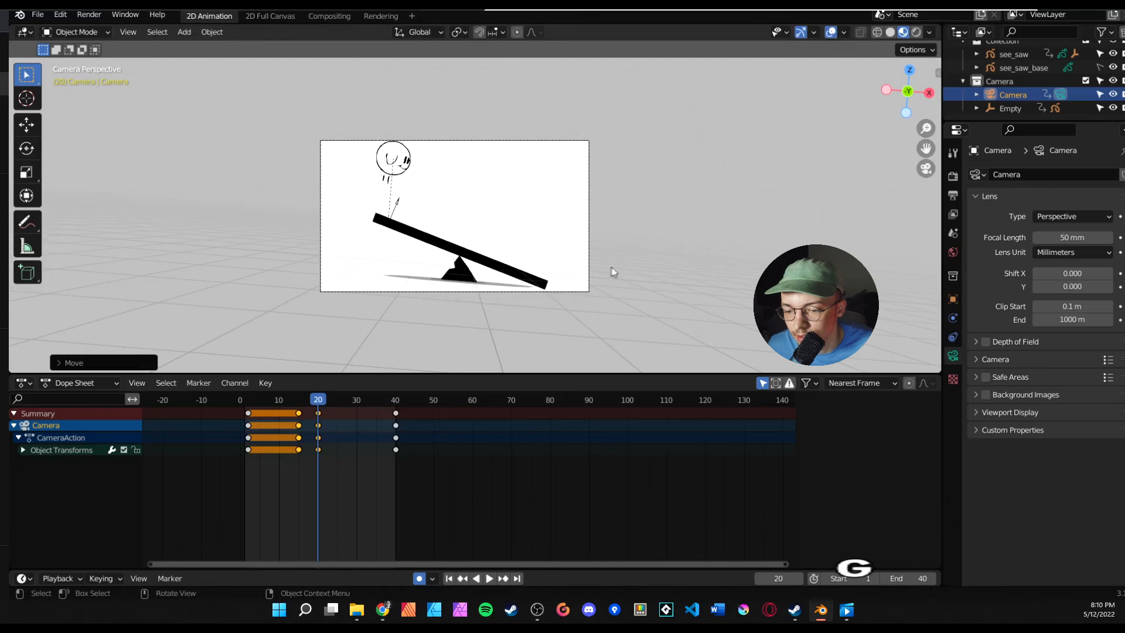
pyautogui.press('space')
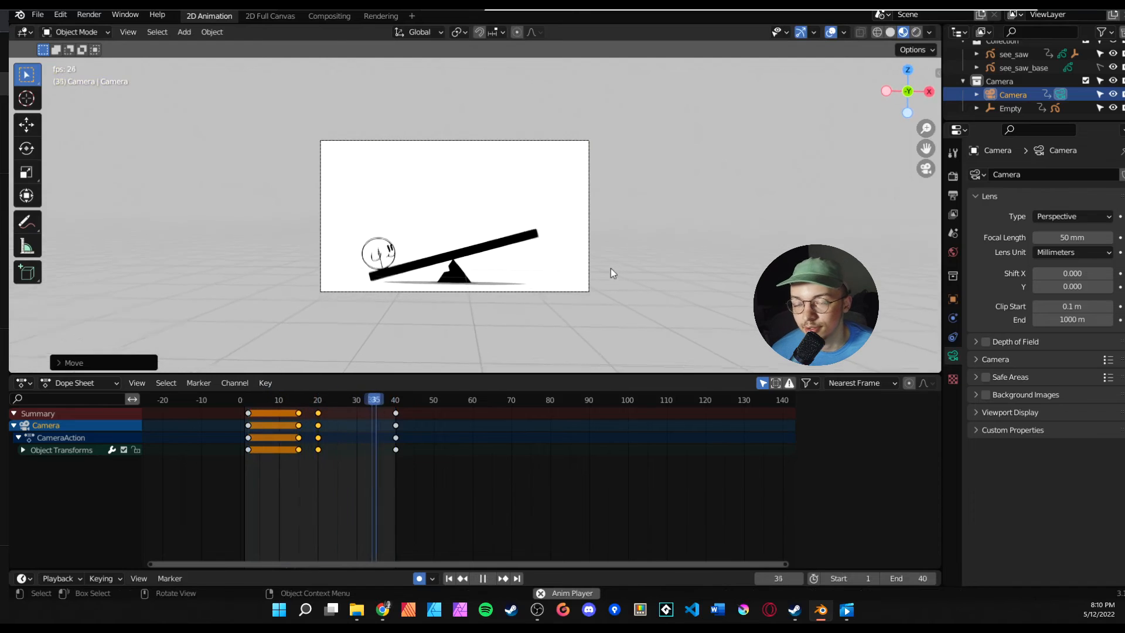
pyautogui.click(254, 399)
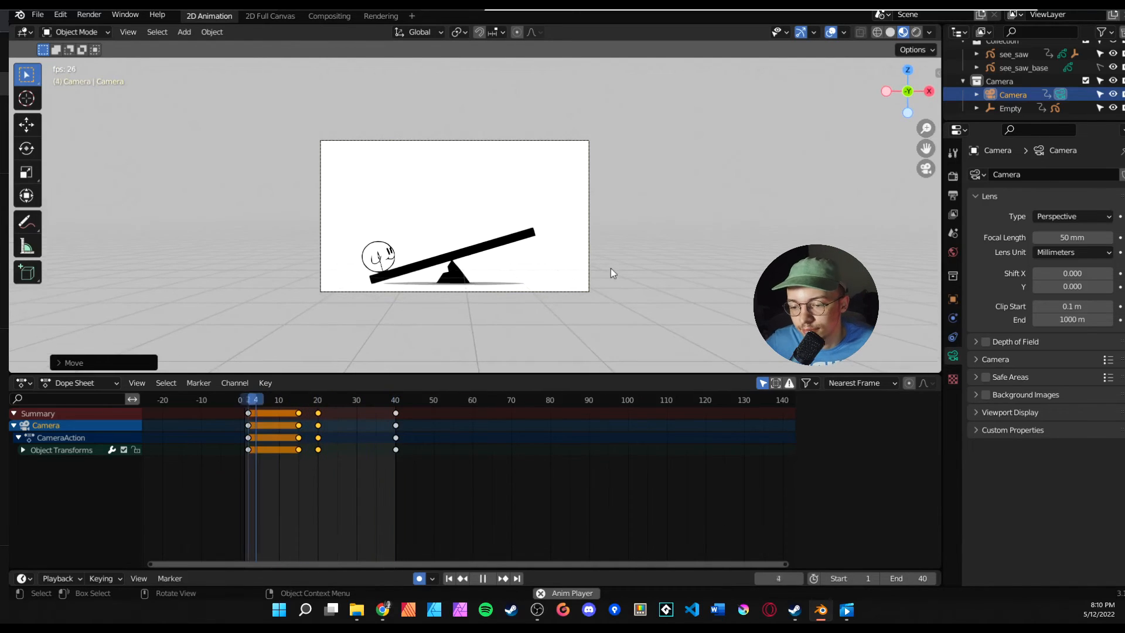